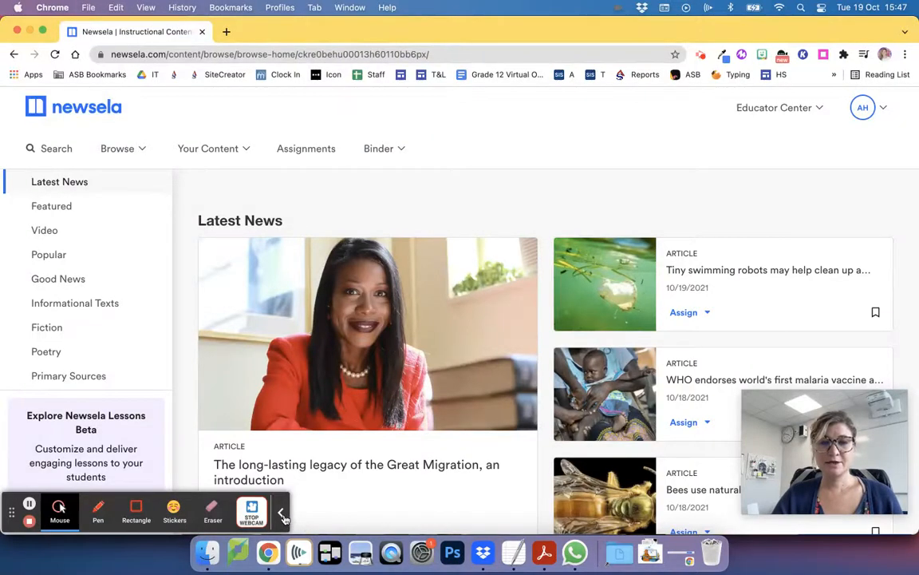
# - Browse to the En Español collection and select the coronavirus fear opinion article
pyautogui.click(283, 514)
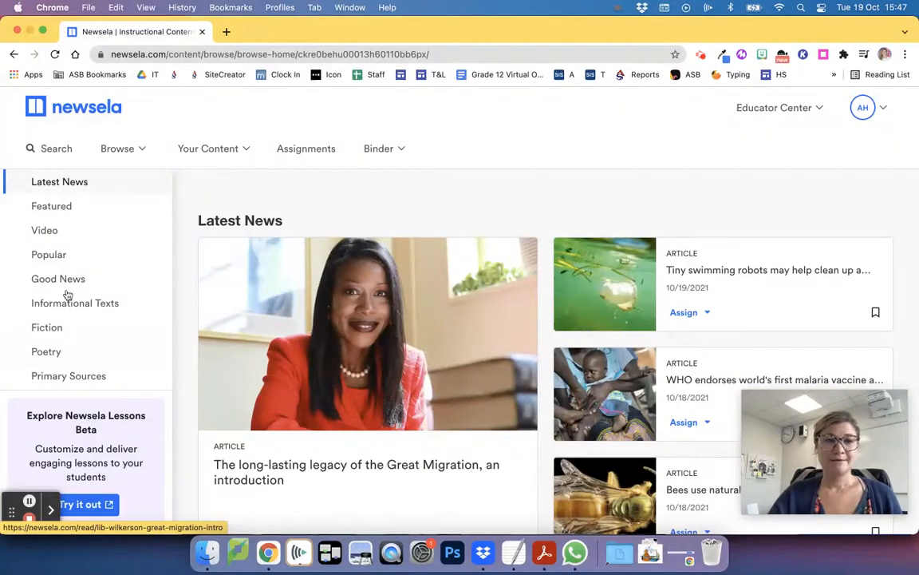
pyautogui.click(118, 148)
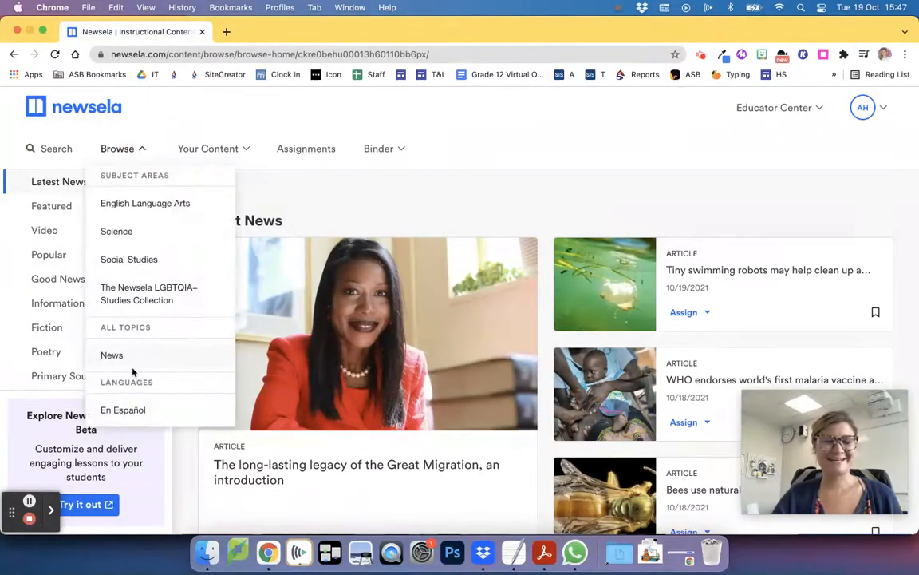
pyautogui.click(123, 409)
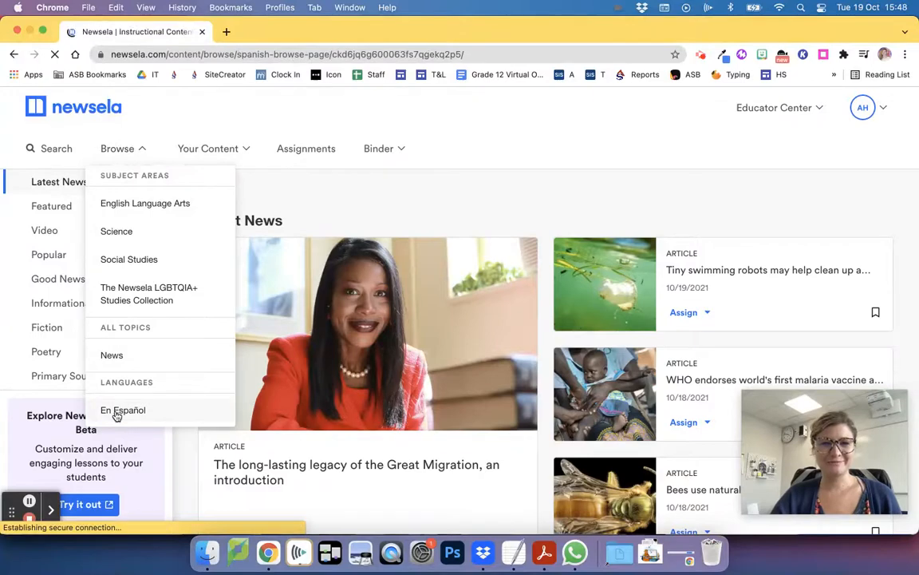
pyautogui.click(123, 409)
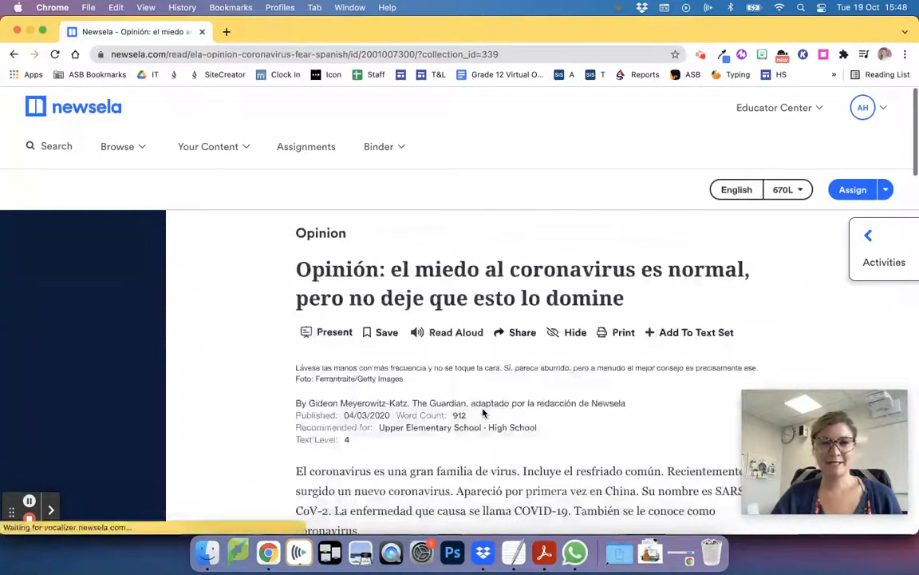
pyautogui.click(789, 188)
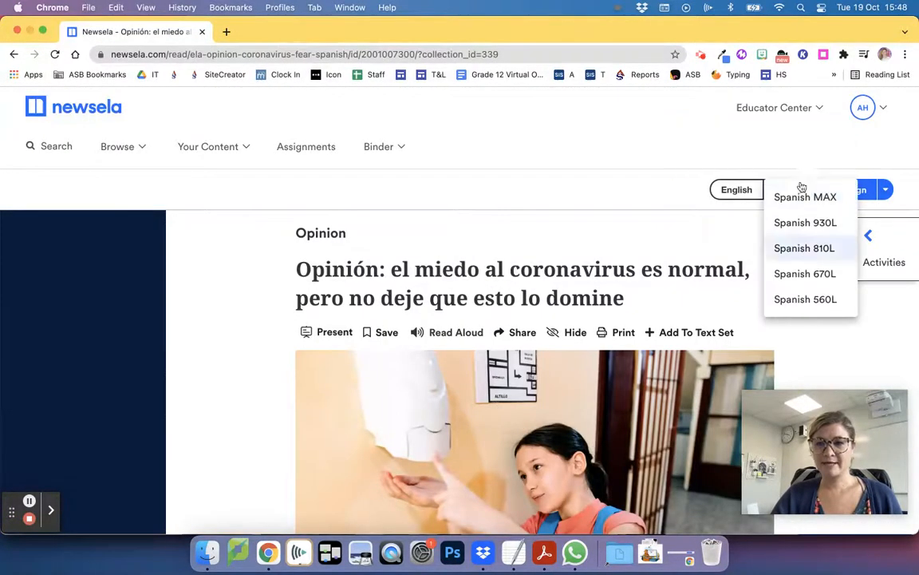
pyautogui.click(804, 298)
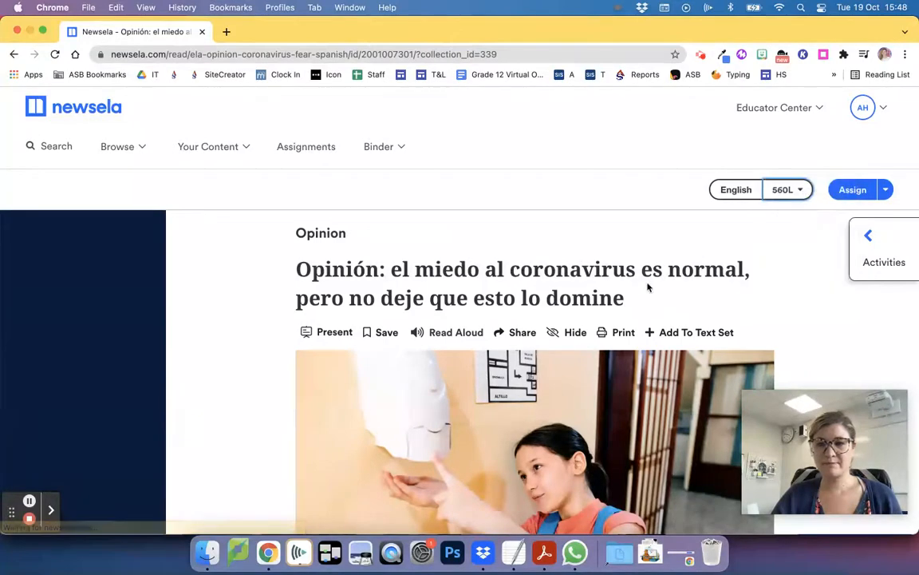
pyautogui.scroll(-3)
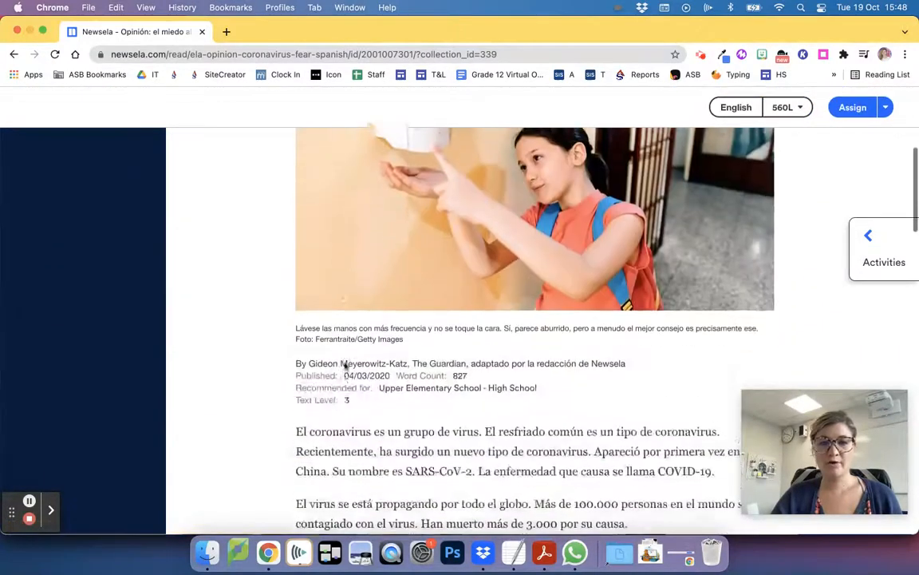
pyautogui.scroll(3)
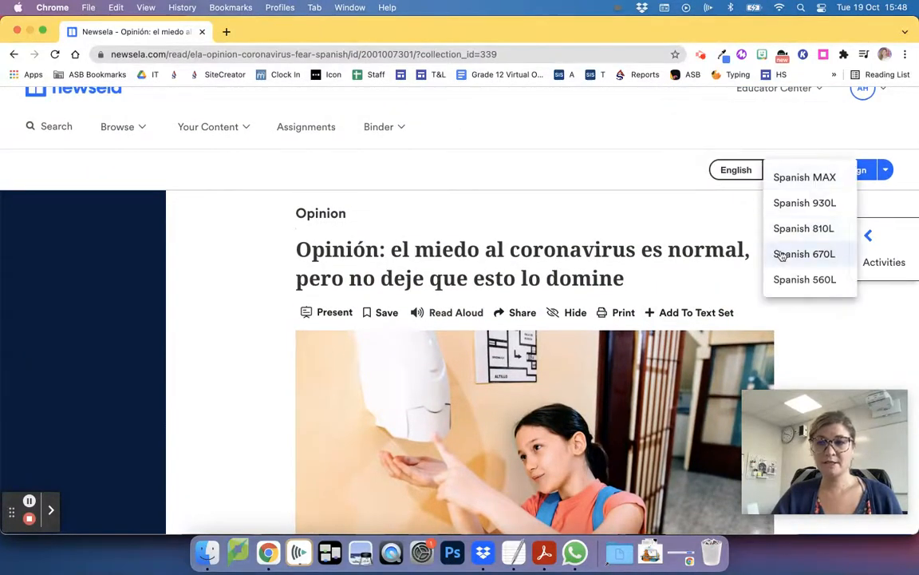
pyautogui.click(804, 254)
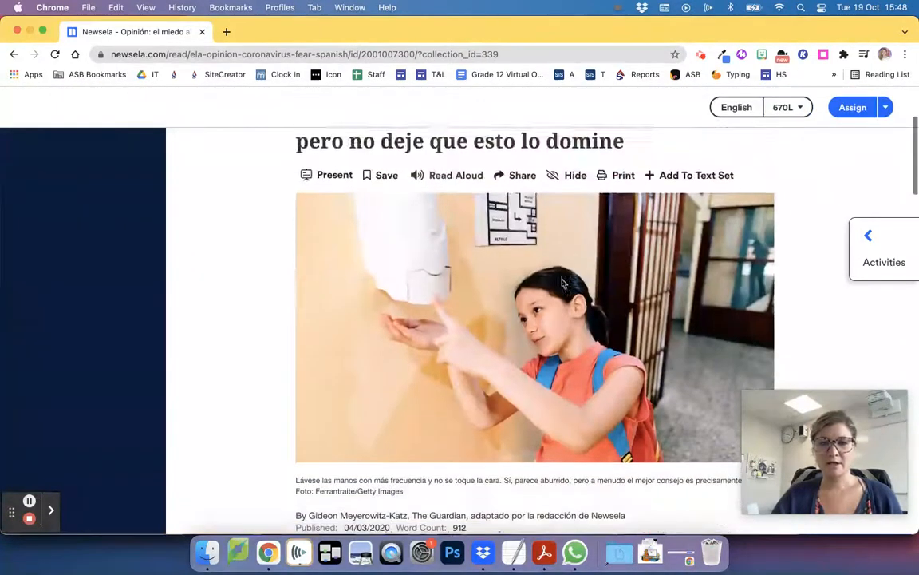
pyautogui.scroll(-3)
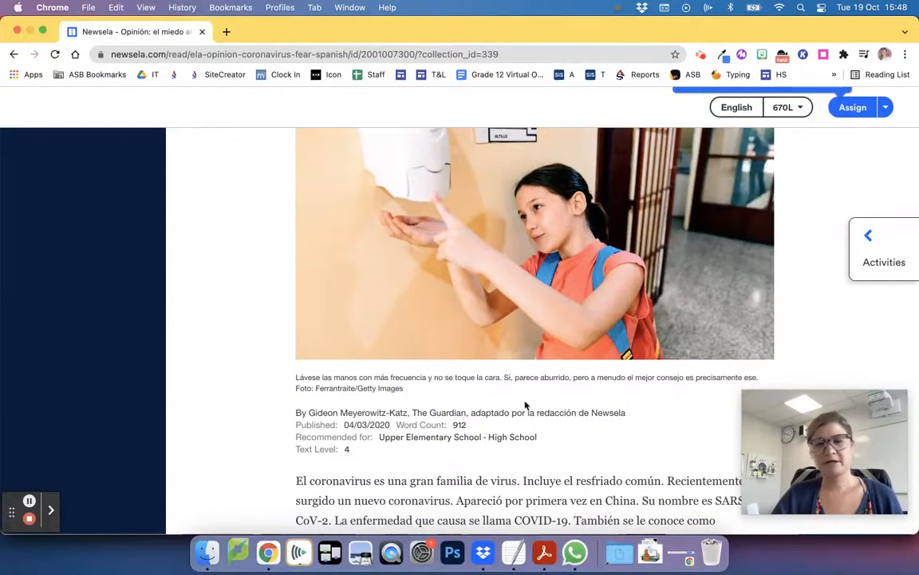
pyautogui.scroll(3)
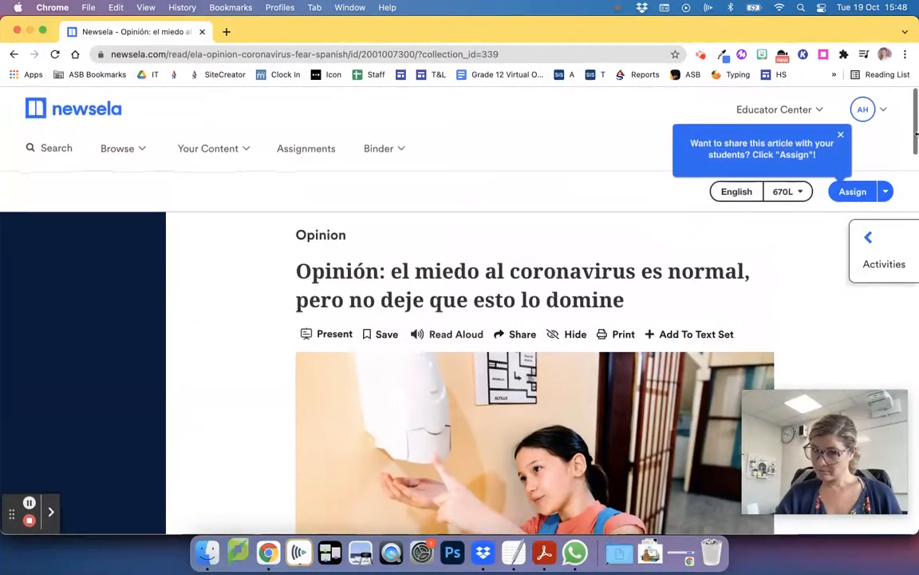
pyautogui.click(840, 134)
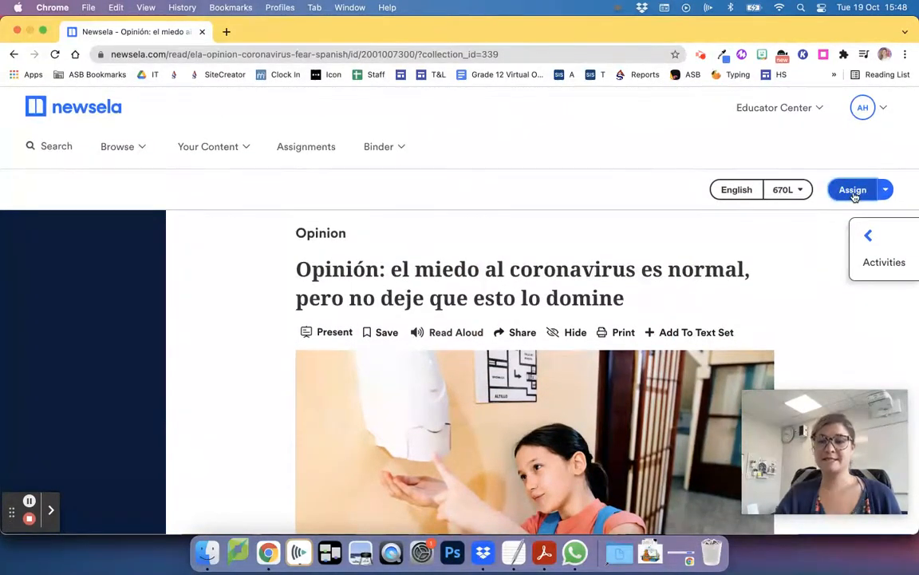
# - Title the new assignment "Reading for 4th Grade"
pyautogui.click(852, 188)
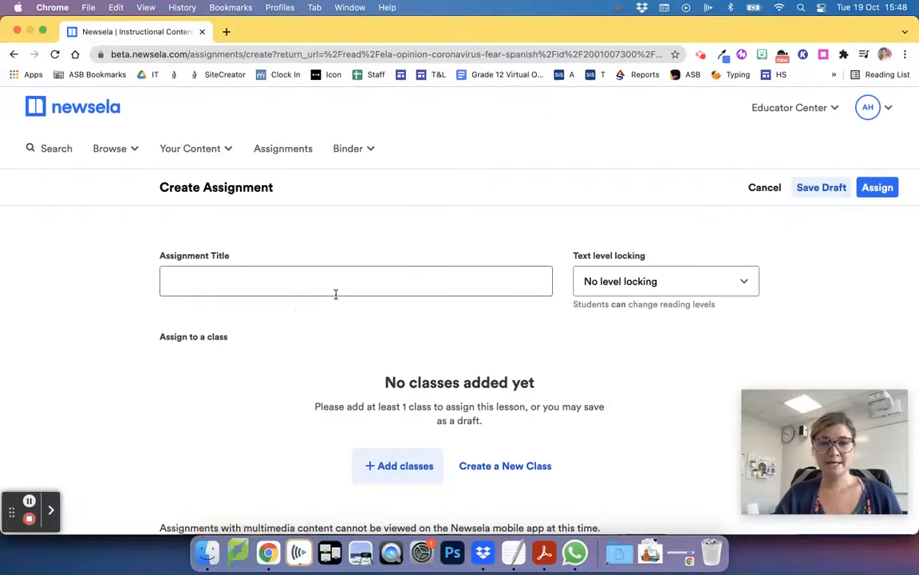
pyautogui.write('G')
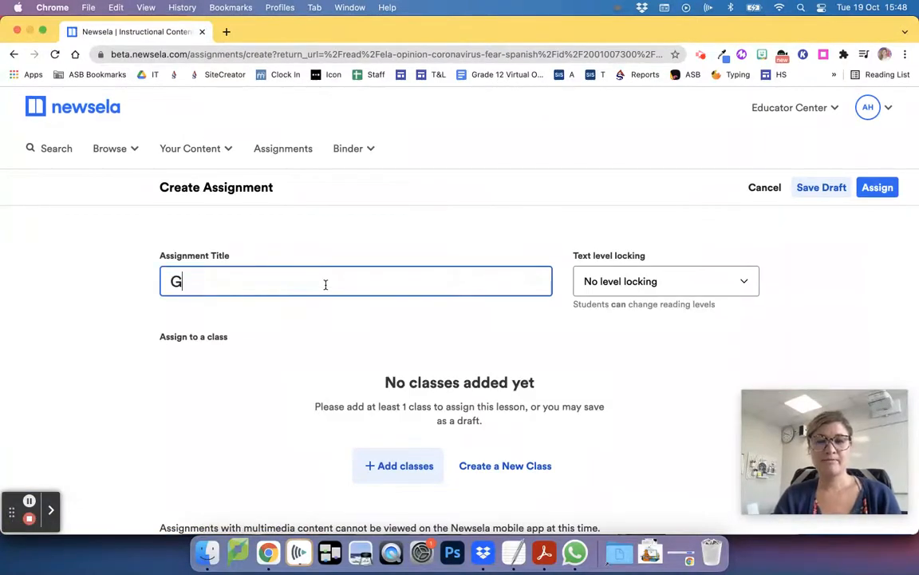
pyautogui.press('backspace')
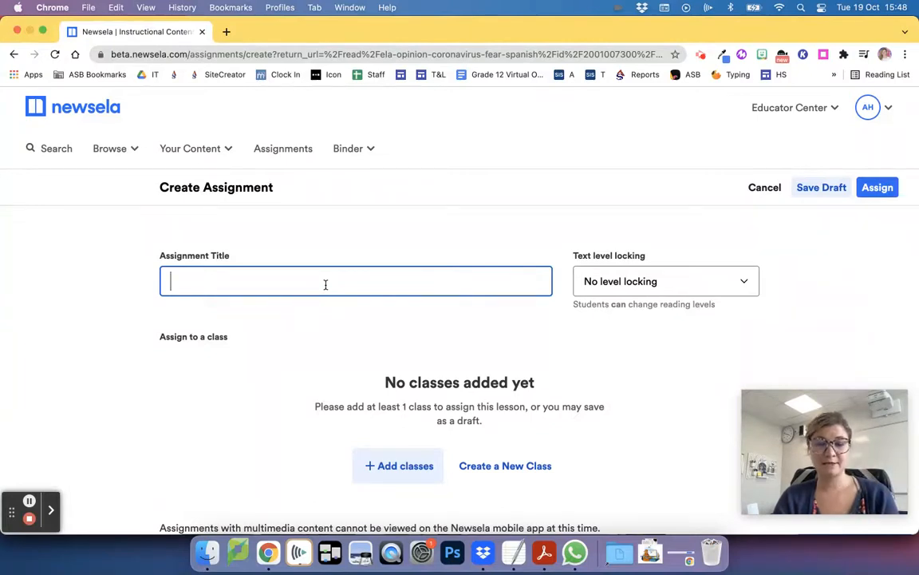
pyautogui.write('Reading for')
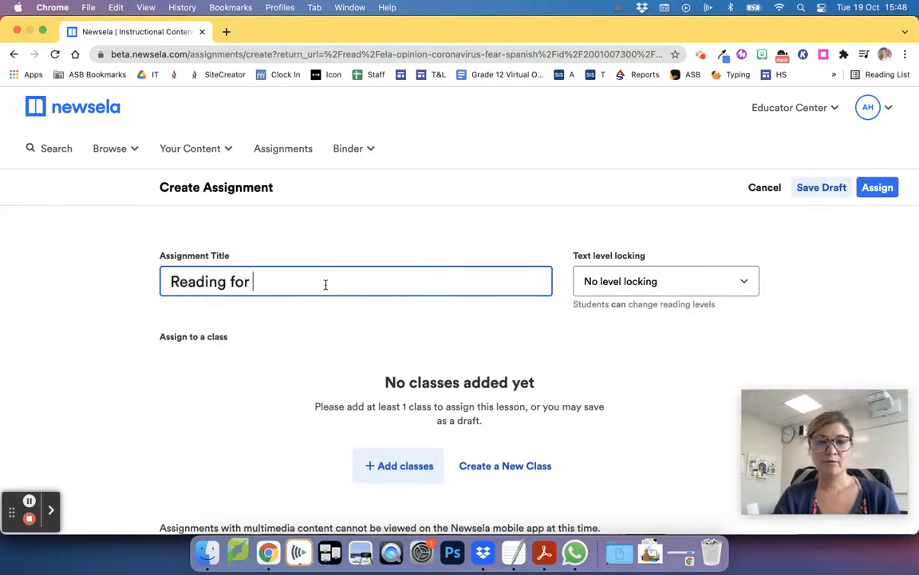
pyautogui.write('4th Grade')
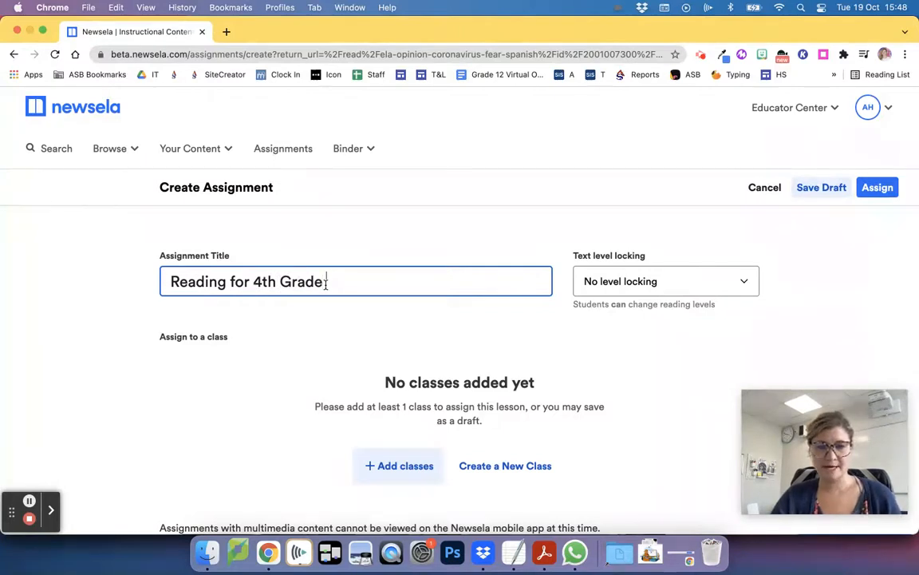
# - Lock the assignment's text level to Grade 4
pyautogui.click(666, 281)
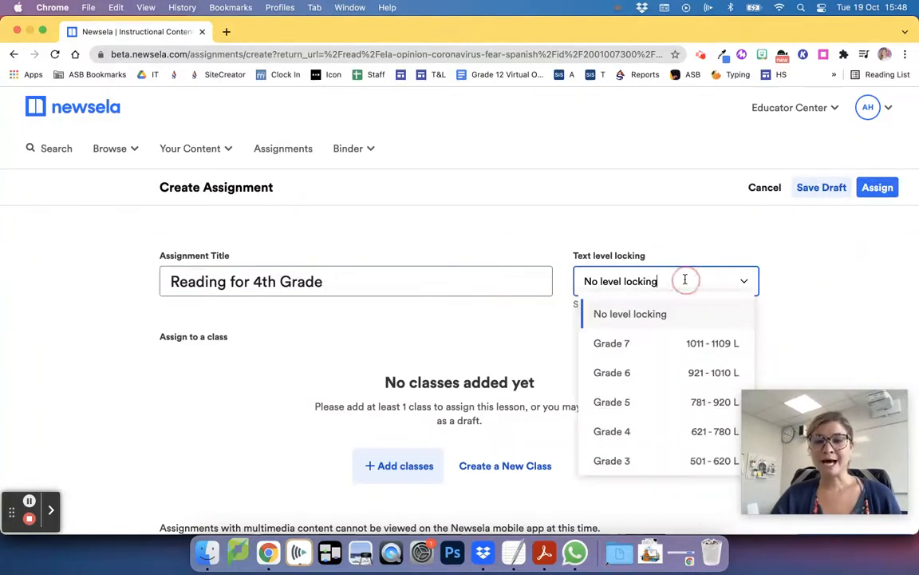
pyautogui.click(613, 431)
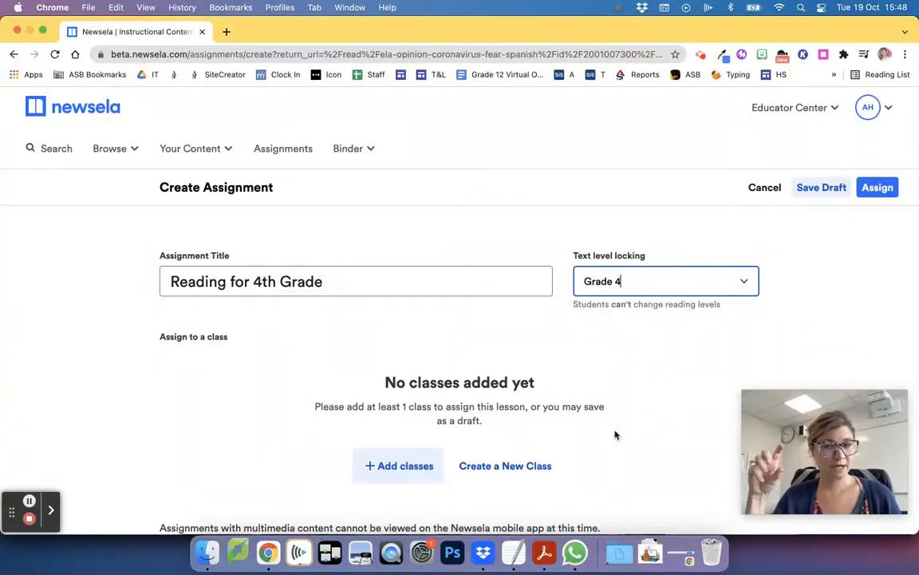
pyautogui.scroll(3)
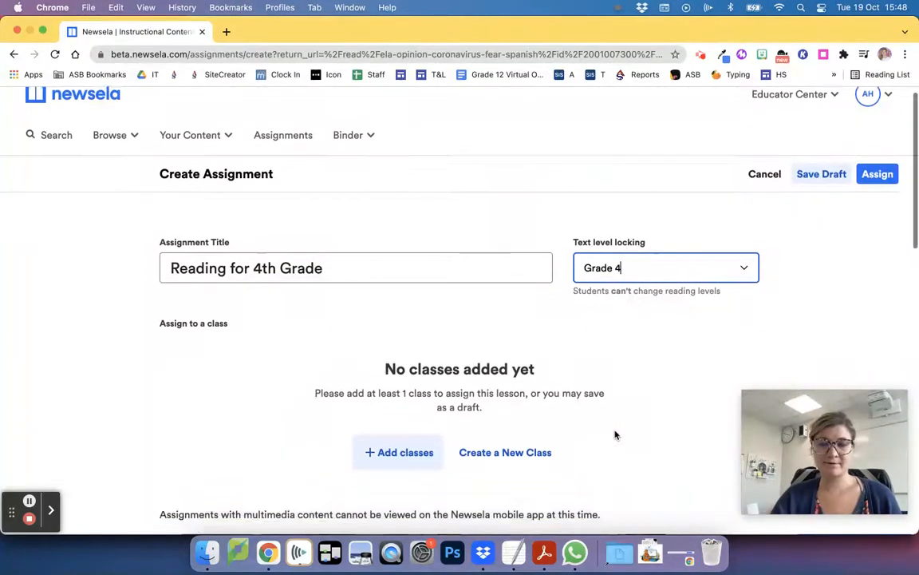
# - Add Test Class NEWSELA: A and enter student instructions "Appears on NEWSELA."
pyautogui.click(397, 452)
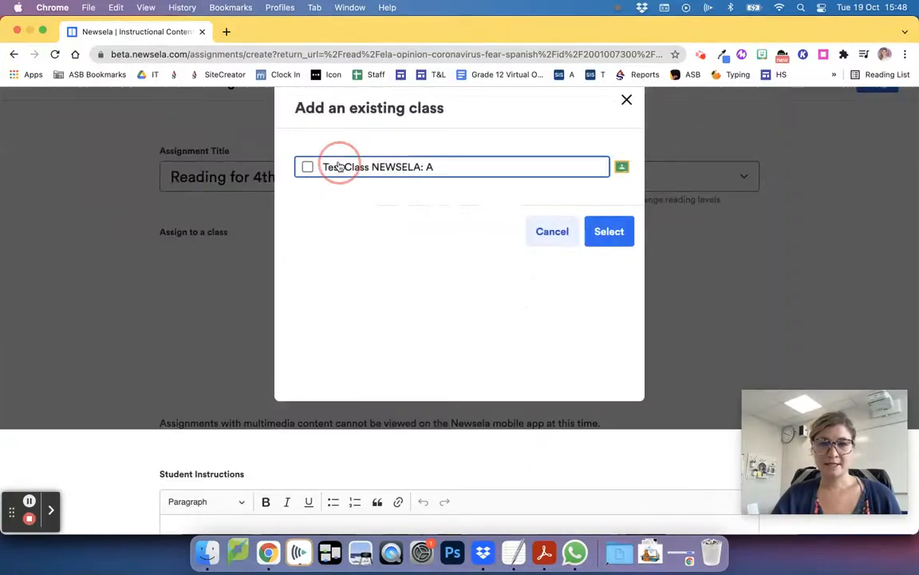
pyautogui.click(610, 230)
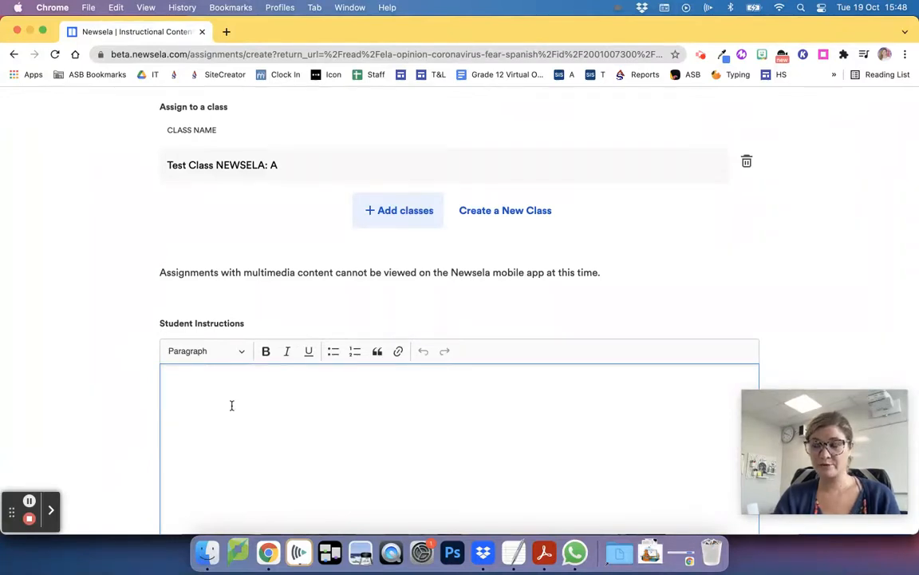
pyautogui.write('Appears on NE')
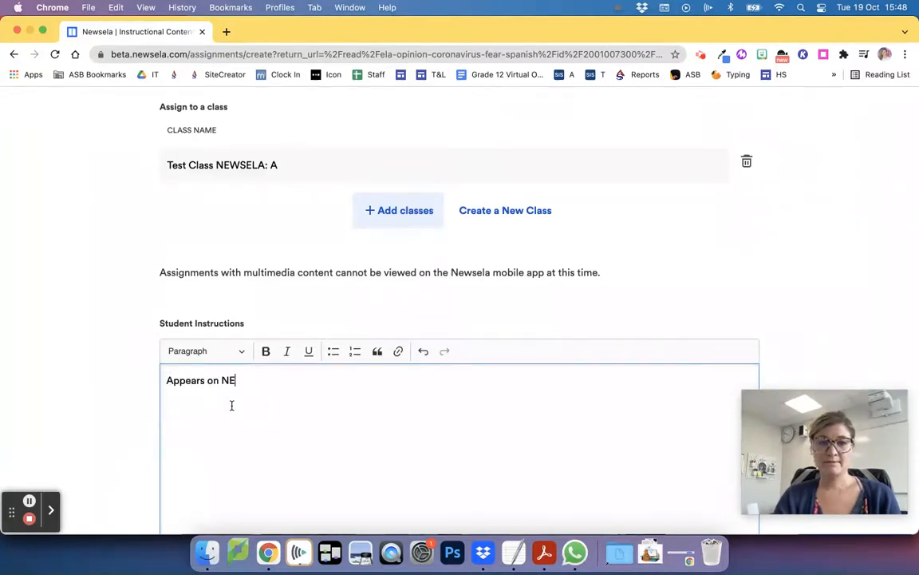
pyautogui.write('WELA.')
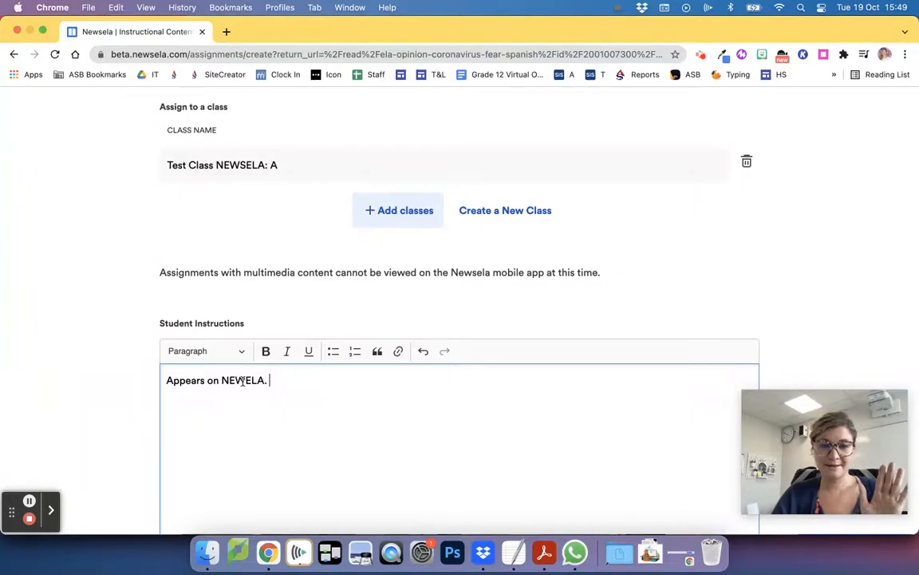
pyautogui.scroll(-3)
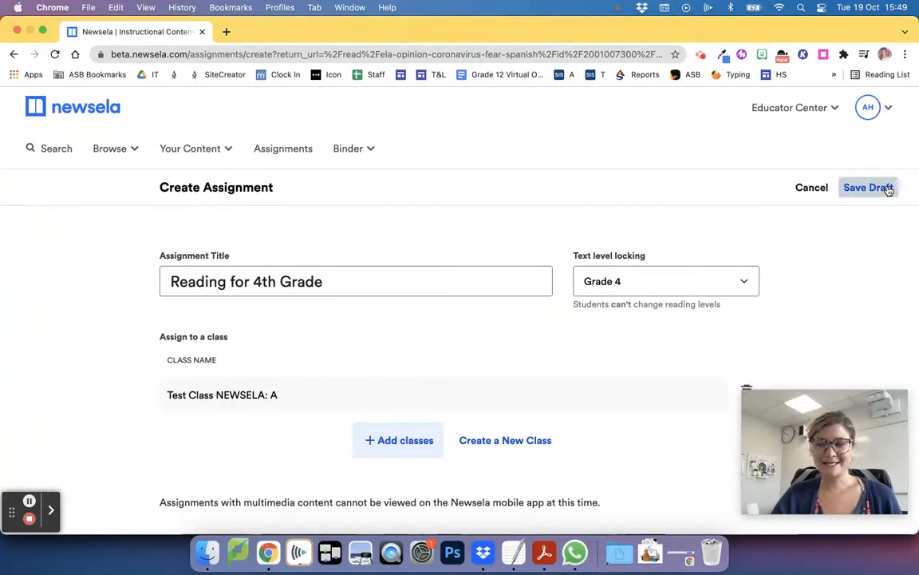
# - Save the assignment and go to the Binder assignments list
pyautogui.click(868, 187)
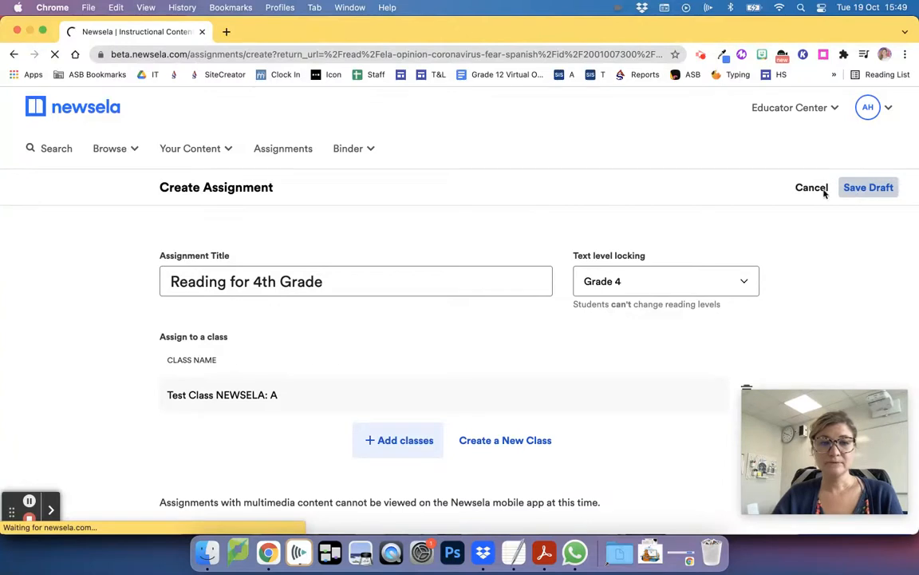
pyautogui.moveTo(130, 446)
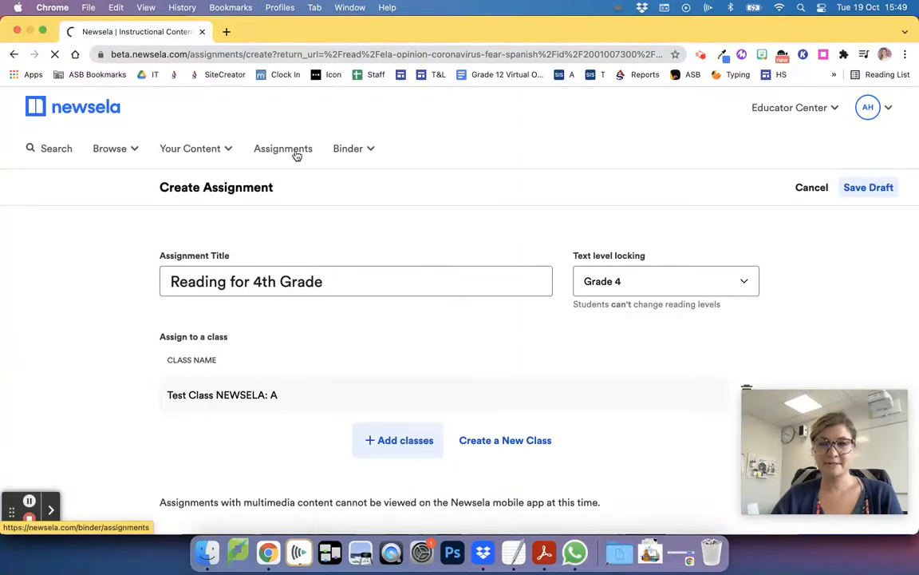
pyautogui.click(284, 149)
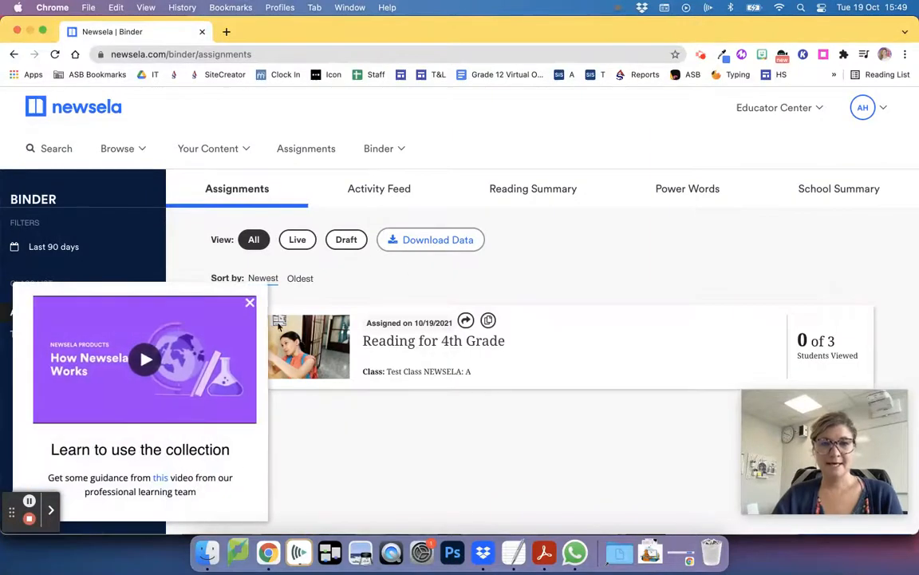
# - Dismiss the 'How Newsela Works' popup and select the Reading for 4th Grade assignment
pyautogui.click(249, 304)
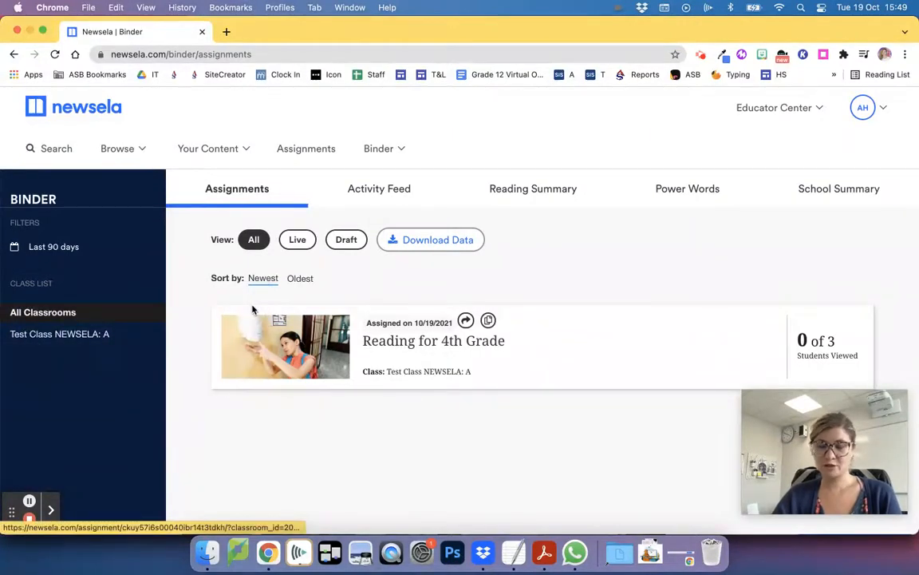
pyautogui.moveTo(517, 334)
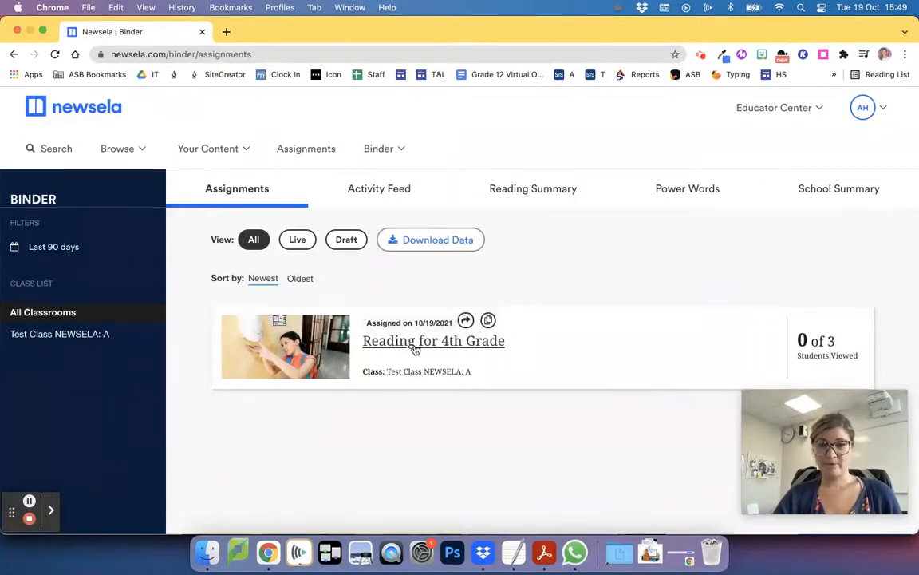
pyautogui.click(435, 340)
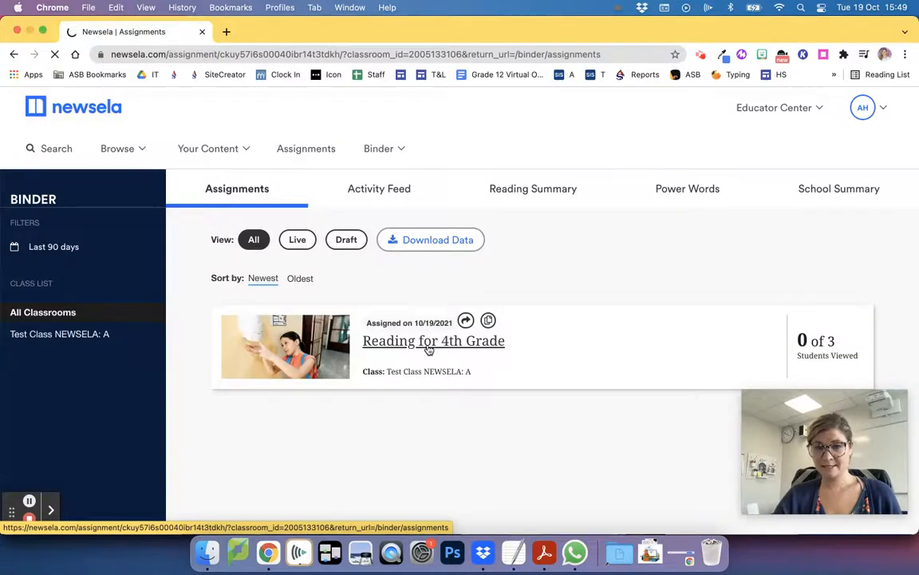
# - Review the Reading for 4th Grade details and student data, then bring up its Share options
pyautogui.click(434, 340)
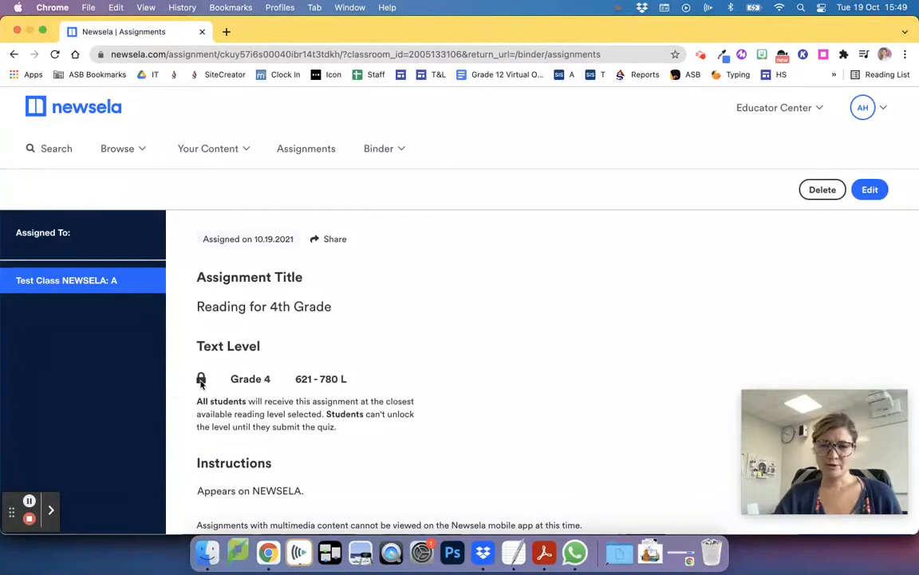
pyautogui.scroll(-3)
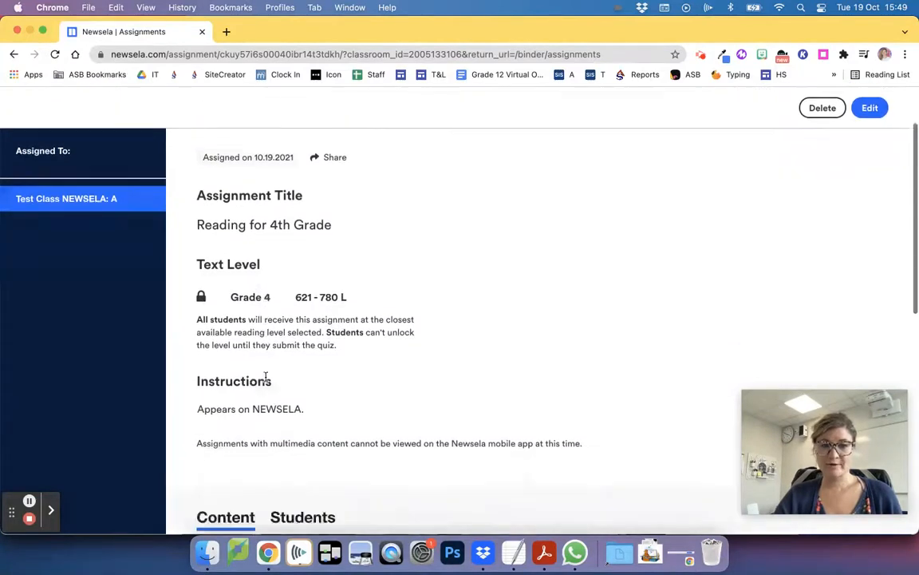
pyautogui.scroll(-3)
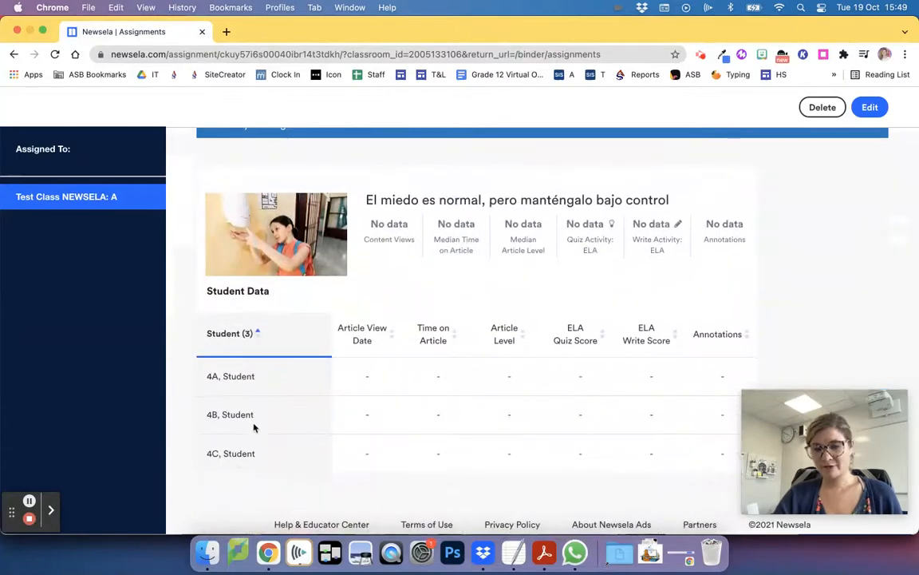
pyautogui.scroll(3)
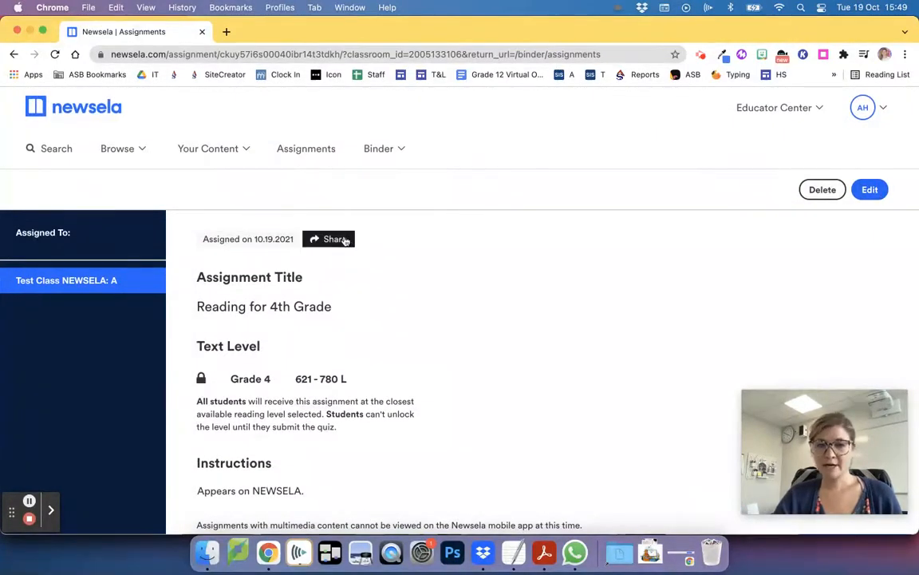
pyautogui.click(329, 239)
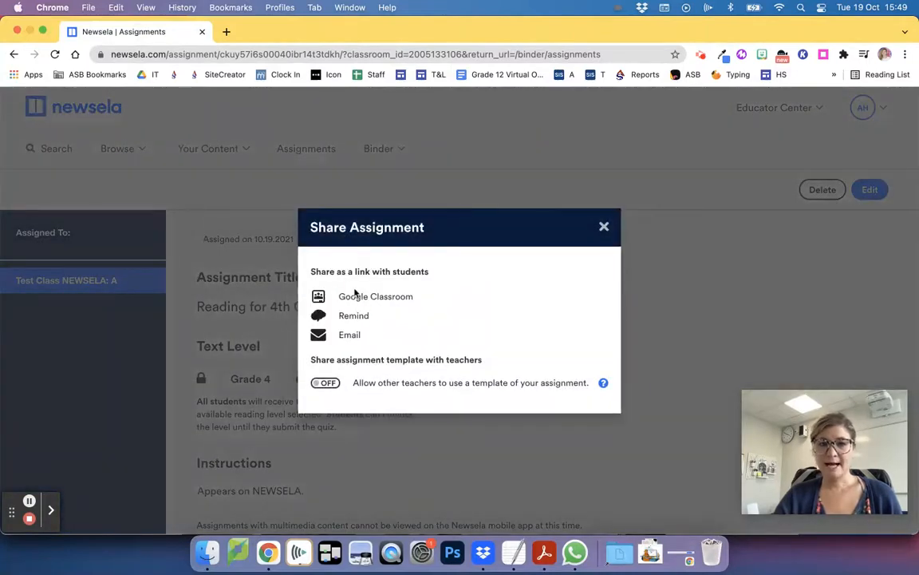
# - Share the assignment to Google Classroom, opening its Share to Classroom page
pyautogui.click(376, 295)
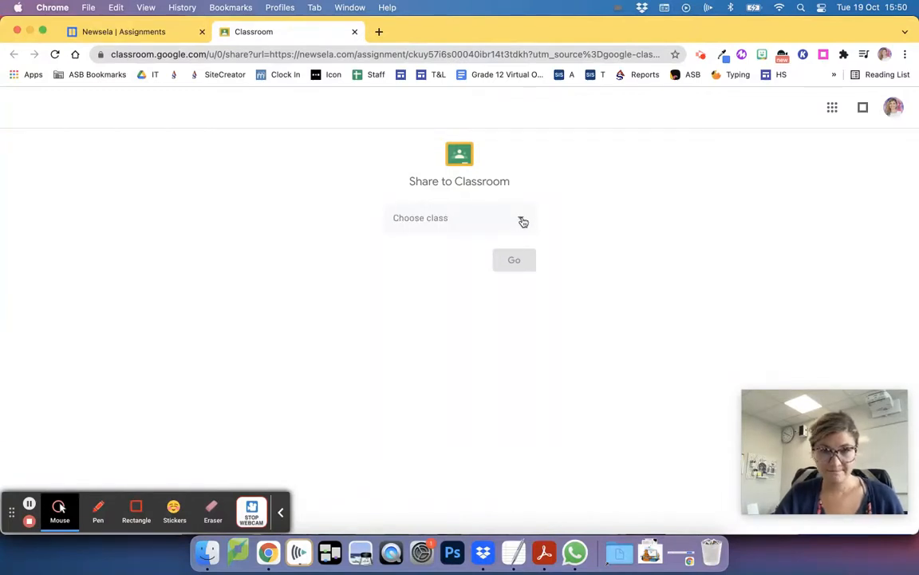
# - Post to Test Class as an assignment titled "Article Newsela" with instructions "Sign in with Google"
pyautogui.click(460, 217)
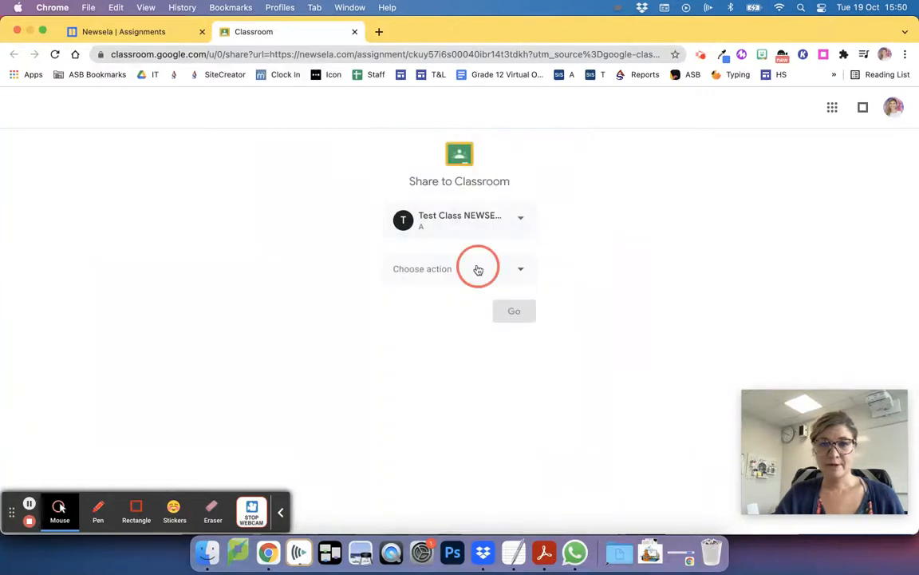
pyautogui.click(514, 309)
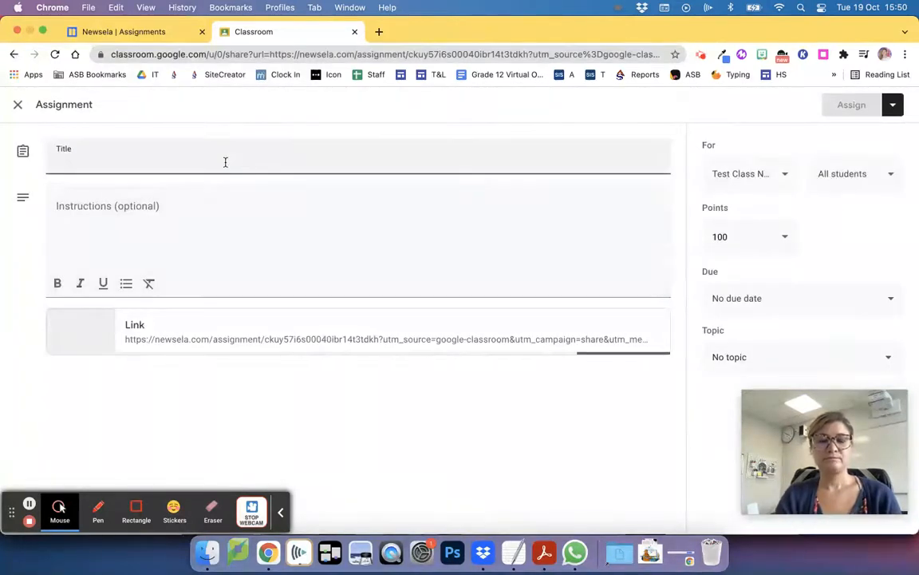
pyautogui.write('Article')
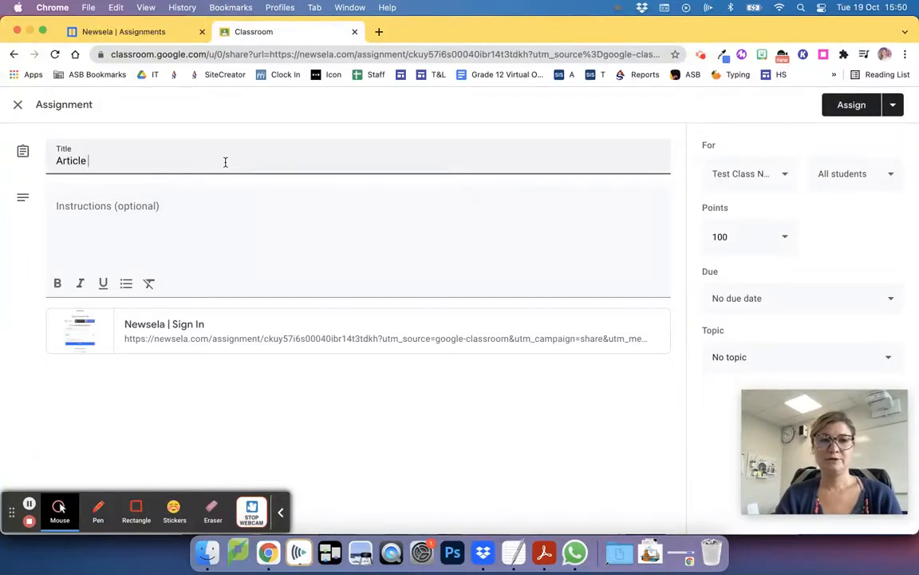
pyautogui.write('Newsela')
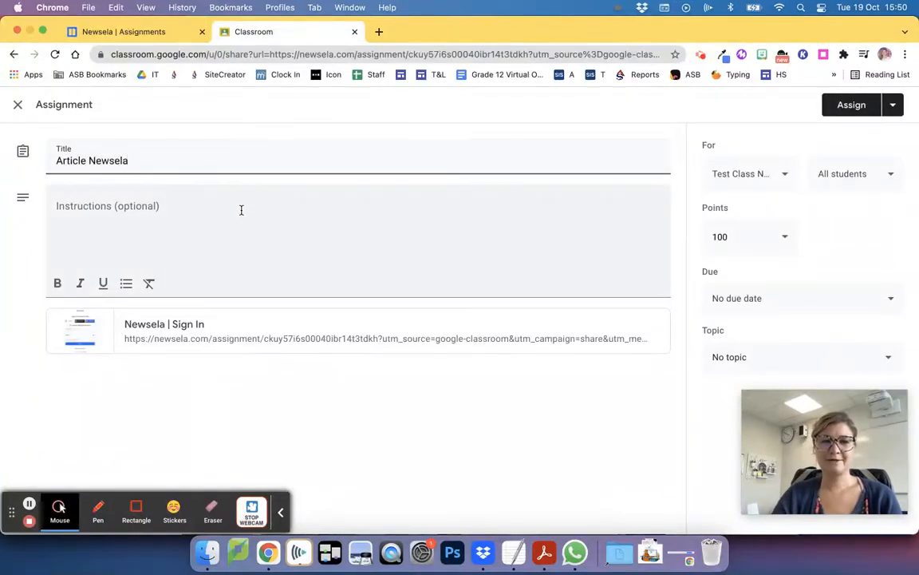
pyautogui.write('Sign in')
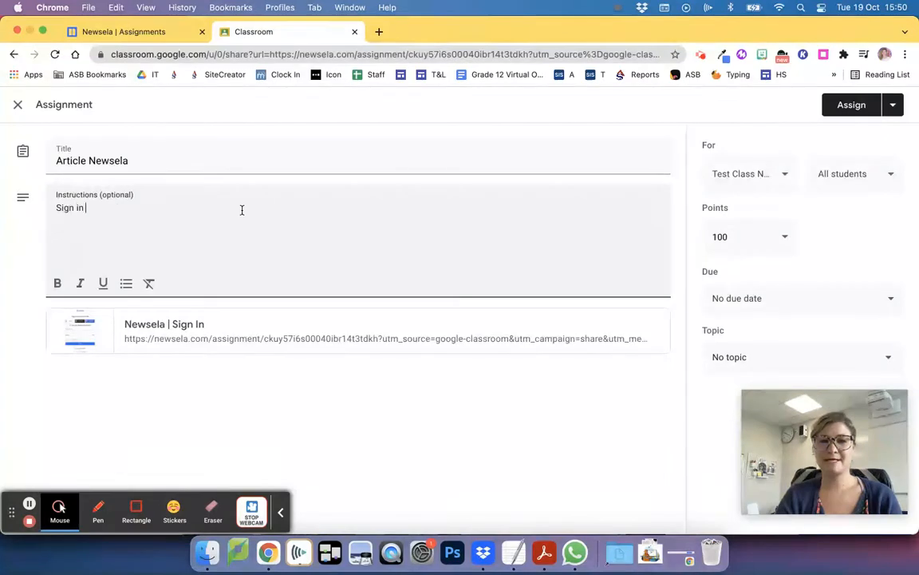
pyautogui.write('with Google')
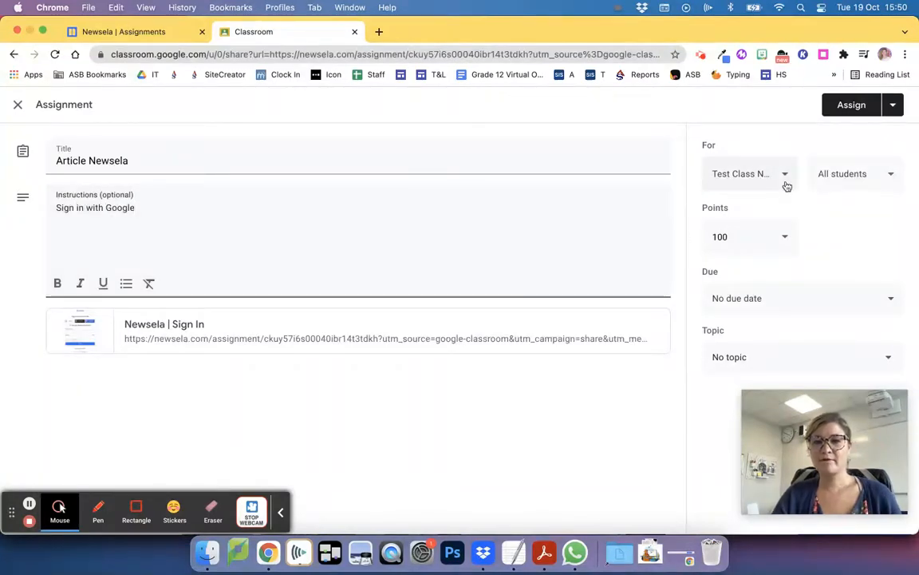
# - Limit the assignment to one student instead of all students and assign it
pyautogui.click(854, 172)
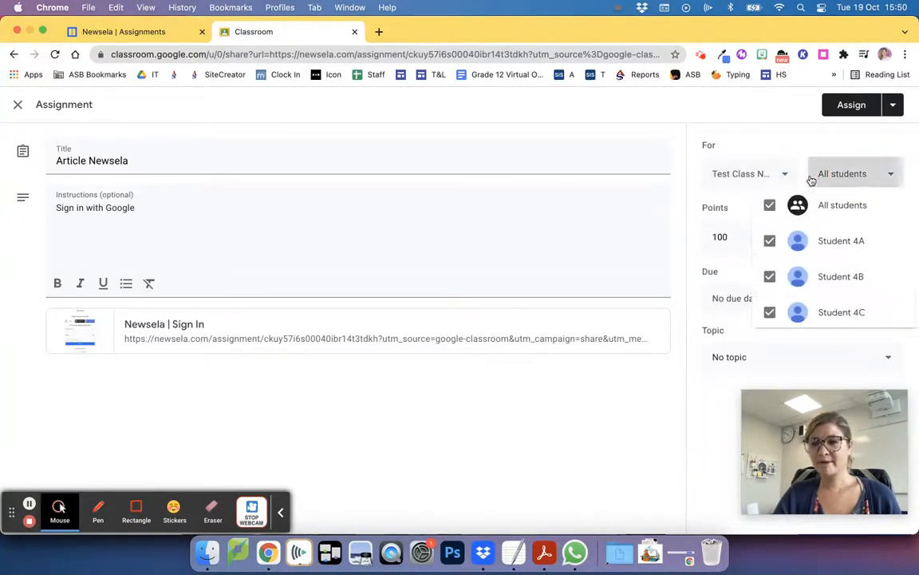
pyautogui.click(769, 205)
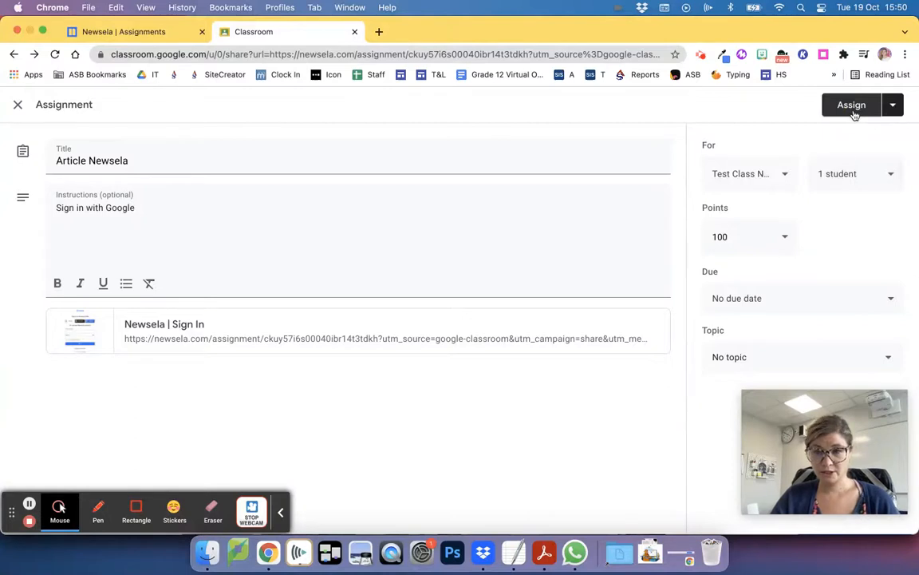
pyautogui.click(853, 105)
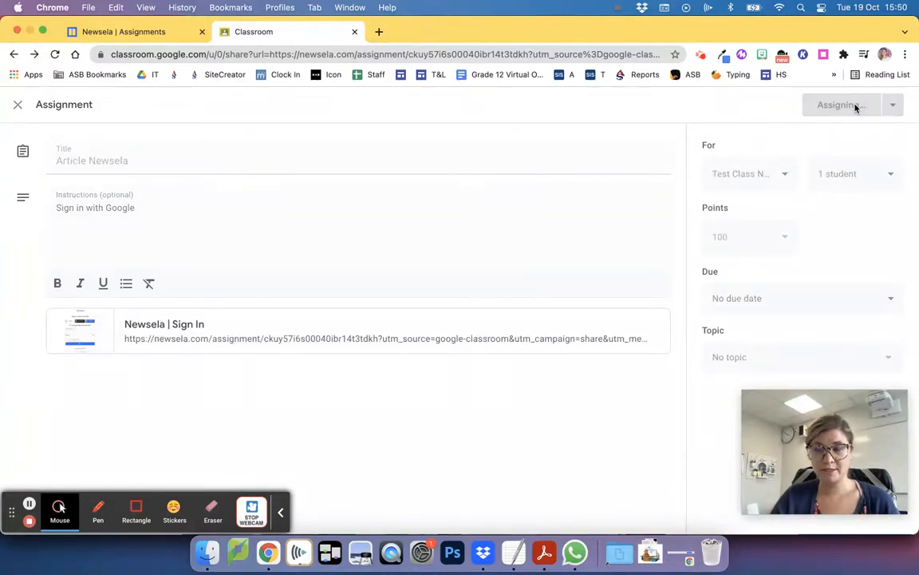
pyautogui.click(838, 105)
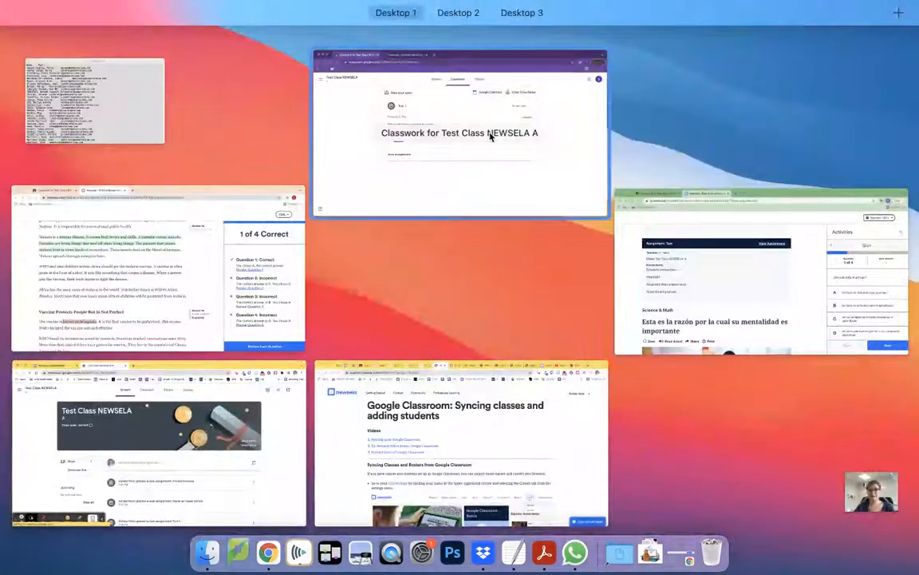
# - As the student, refresh Classwork and open the Article Newsela assignment's Newsela link
pyautogui.click(460, 133)
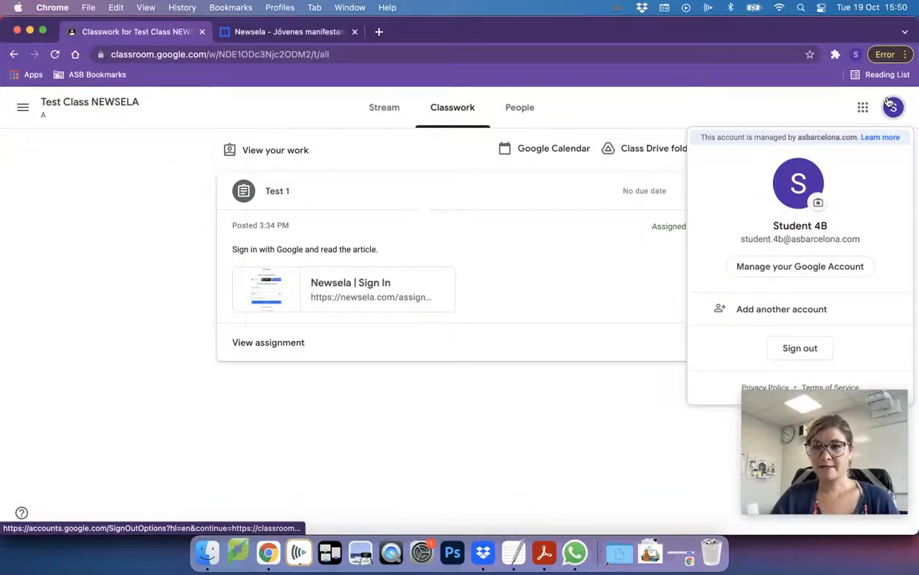
pyautogui.click(856, 55)
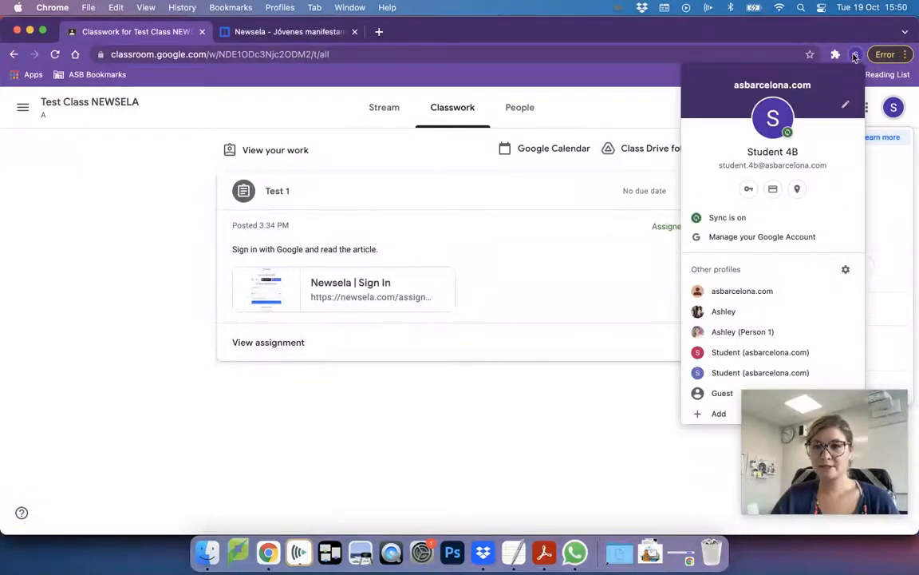
pyautogui.click(287, 32)
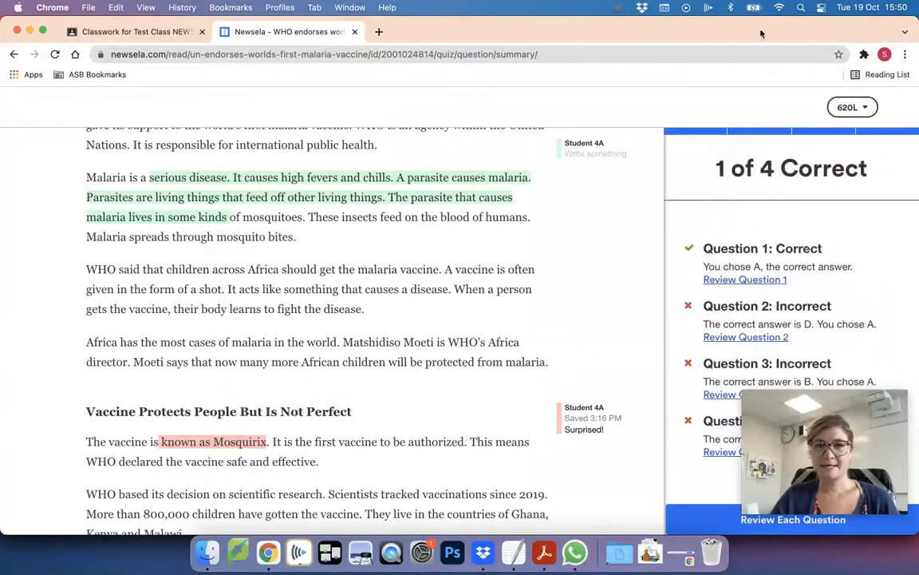
pyautogui.click(136, 32)
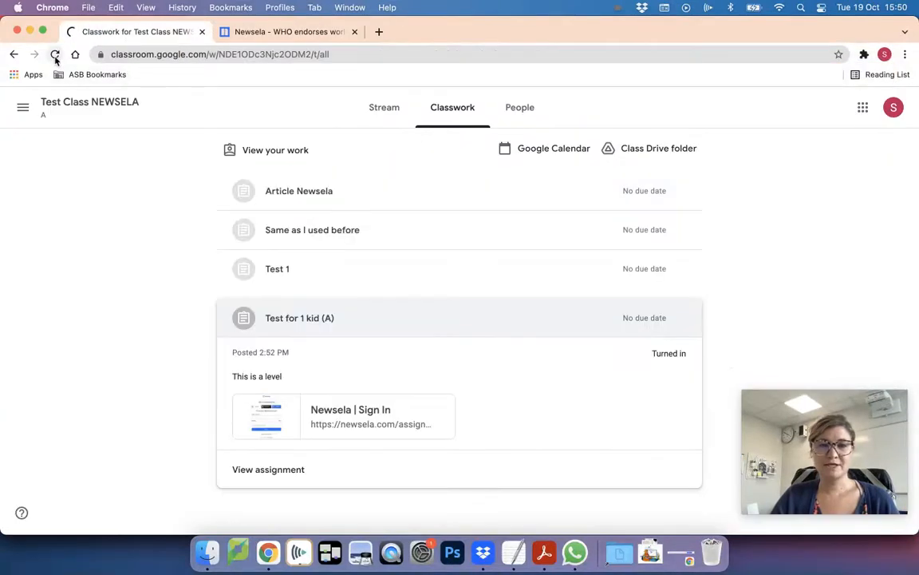
pyautogui.click(300, 318)
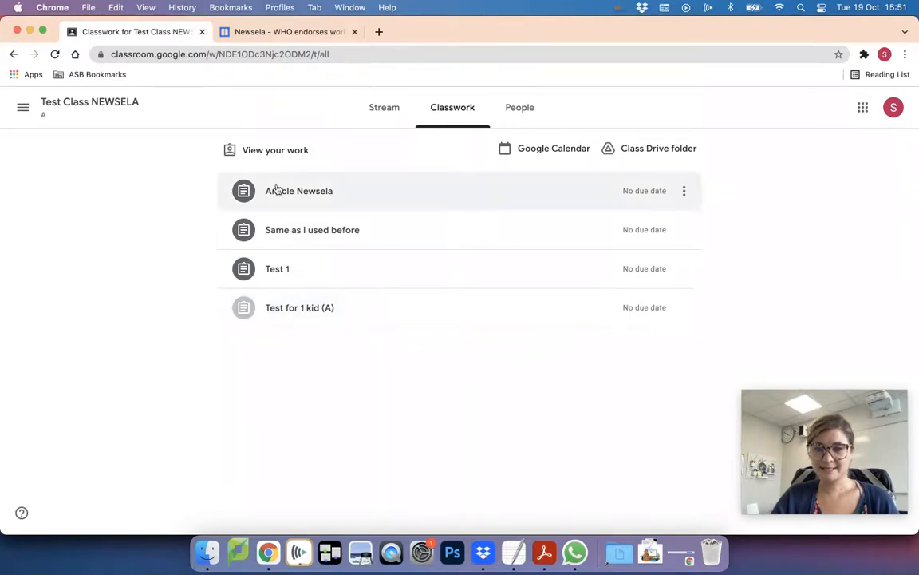
pyautogui.click(300, 191)
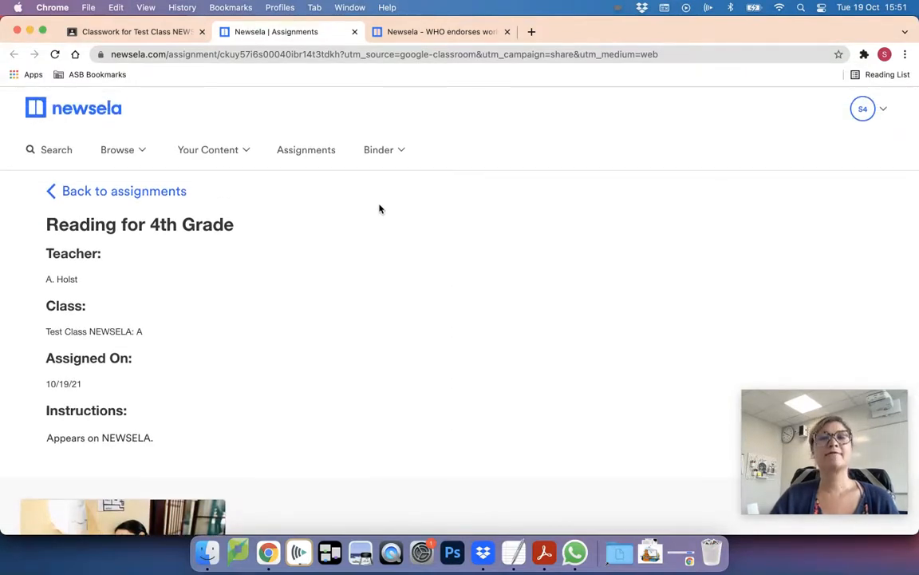
# - Open the assigned Spanish coronavirus article and scroll through it at the locked 670L level
pyautogui.scroll(-3)
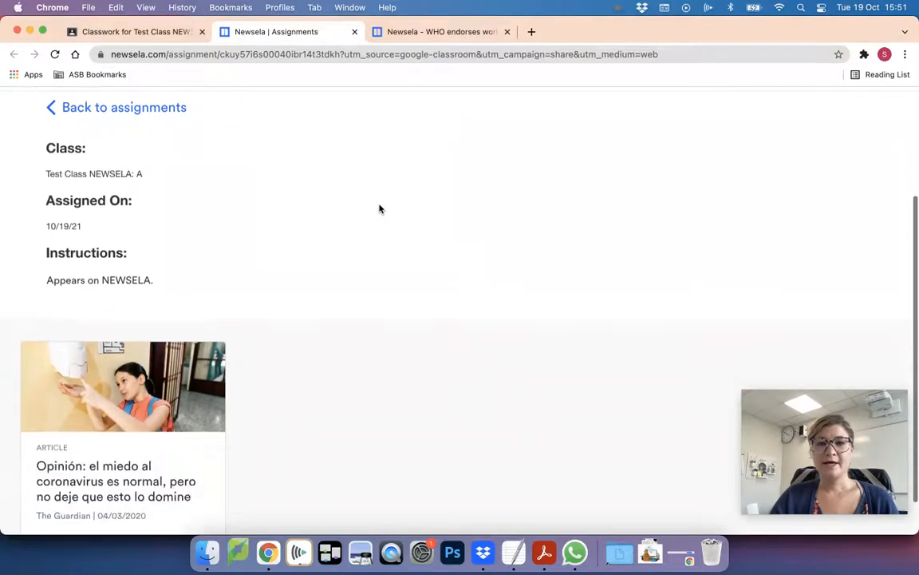
pyautogui.click(115, 435)
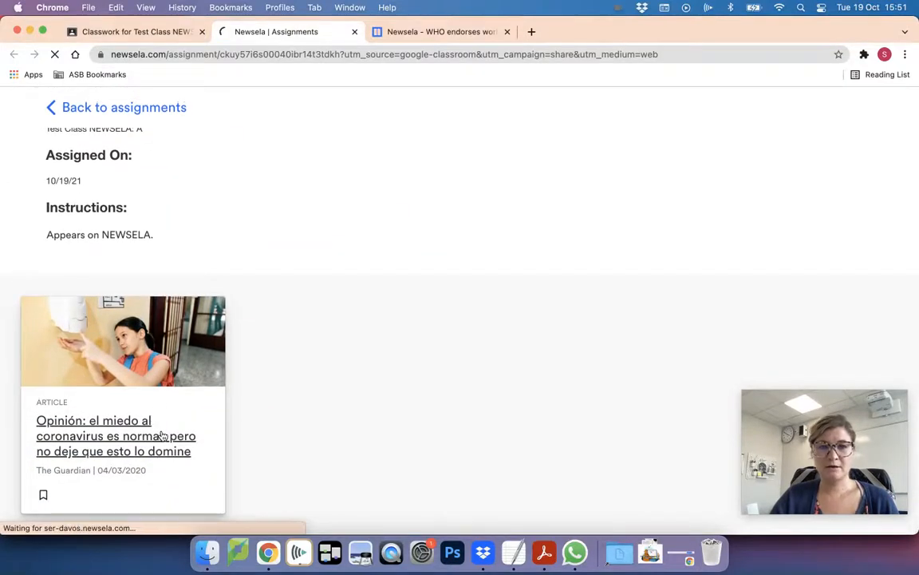
pyautogui.click(115, 435)
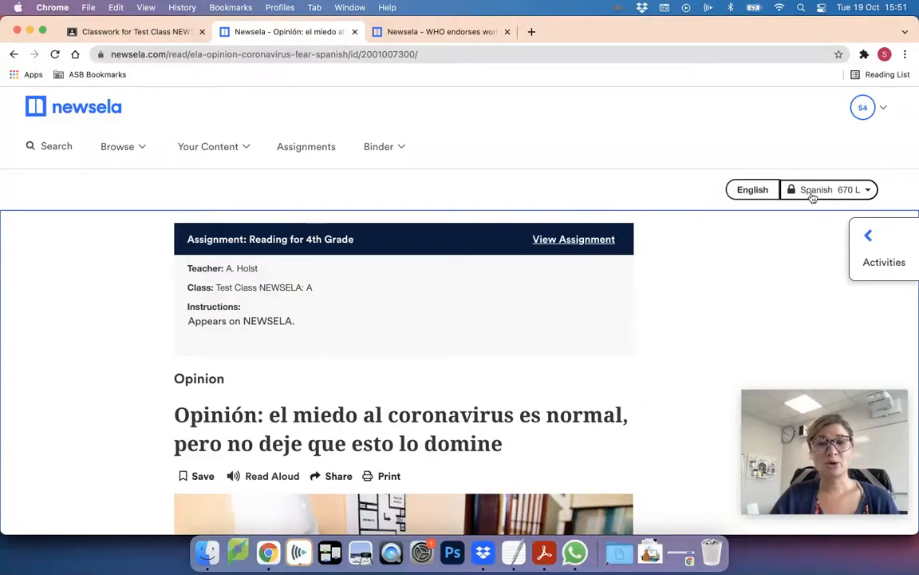
pyautogui.scroll(-3)
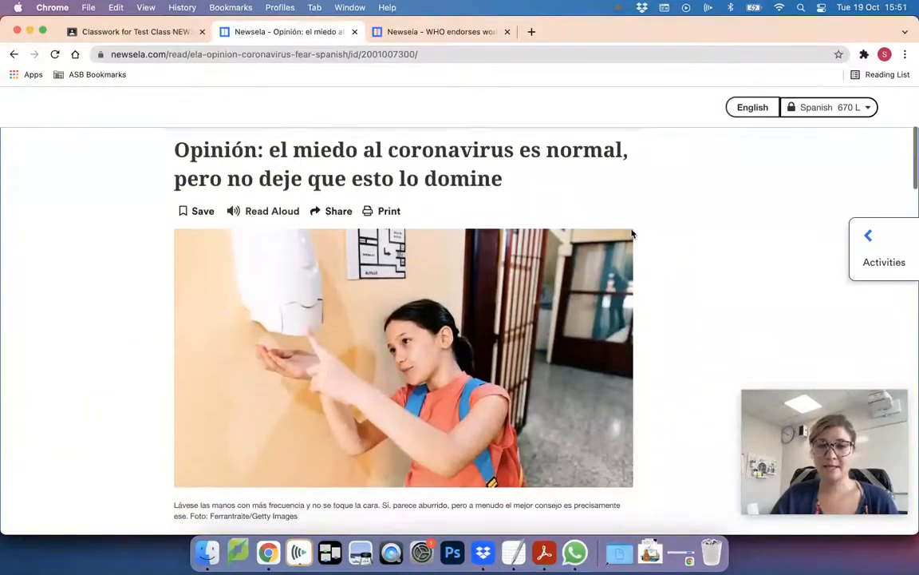
pyautogui.scroll(-3)
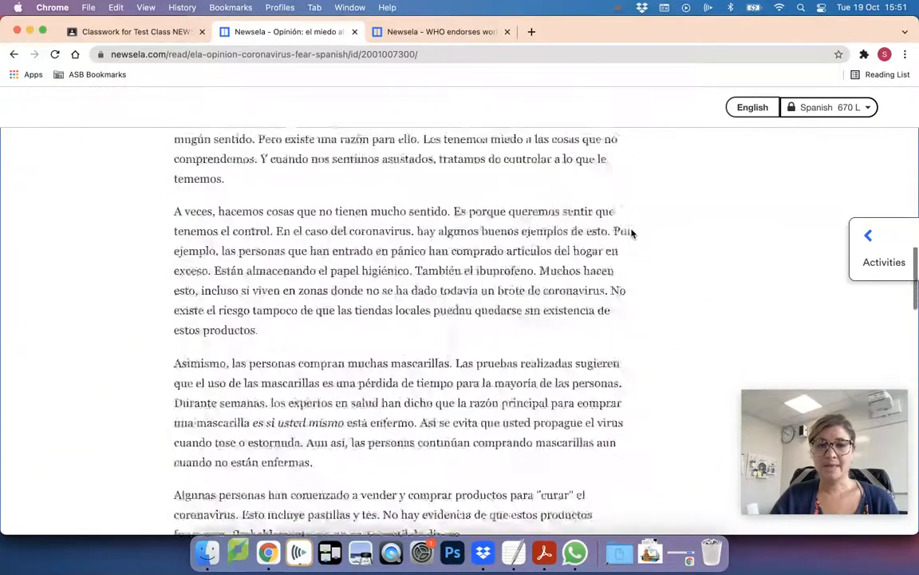
pyautogui.scroll(-3)
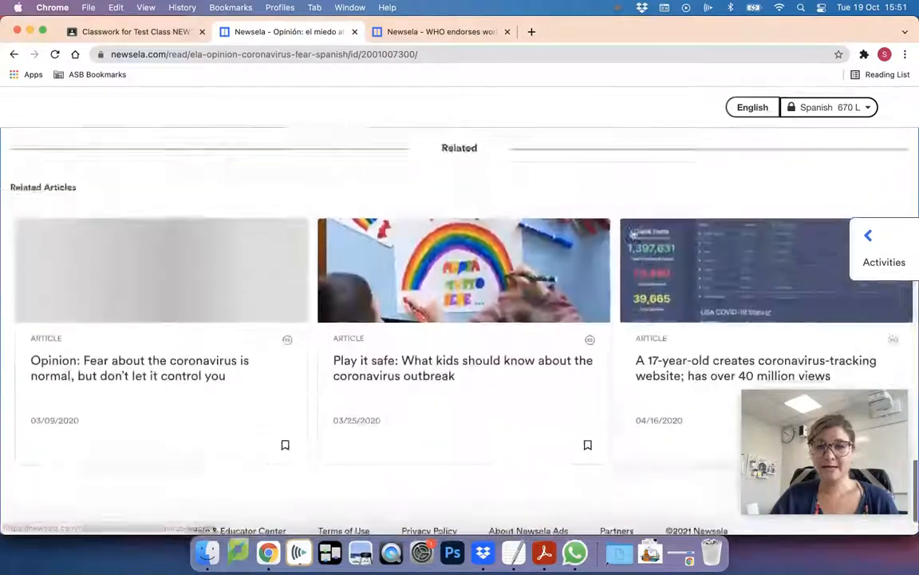
pyautogui.scroll(3)
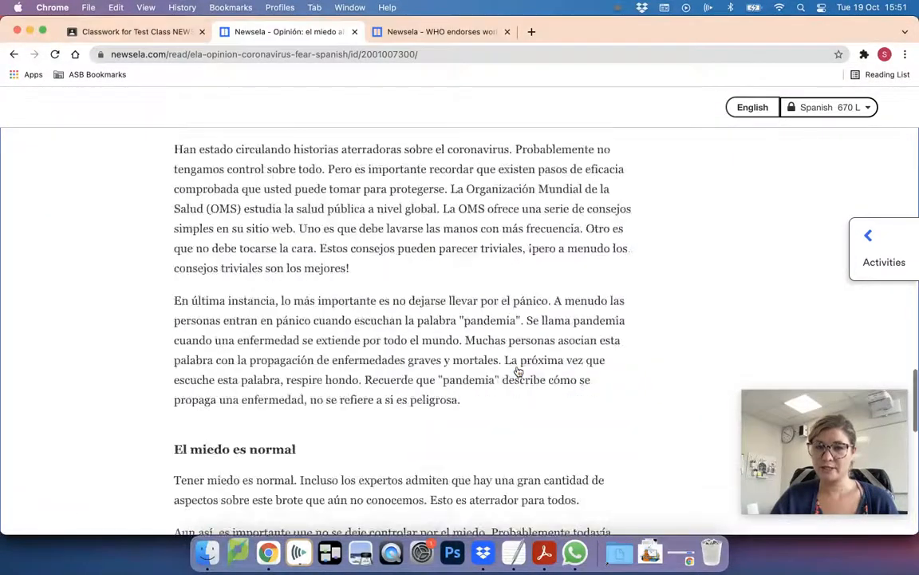
pyautogui.scroll(3)
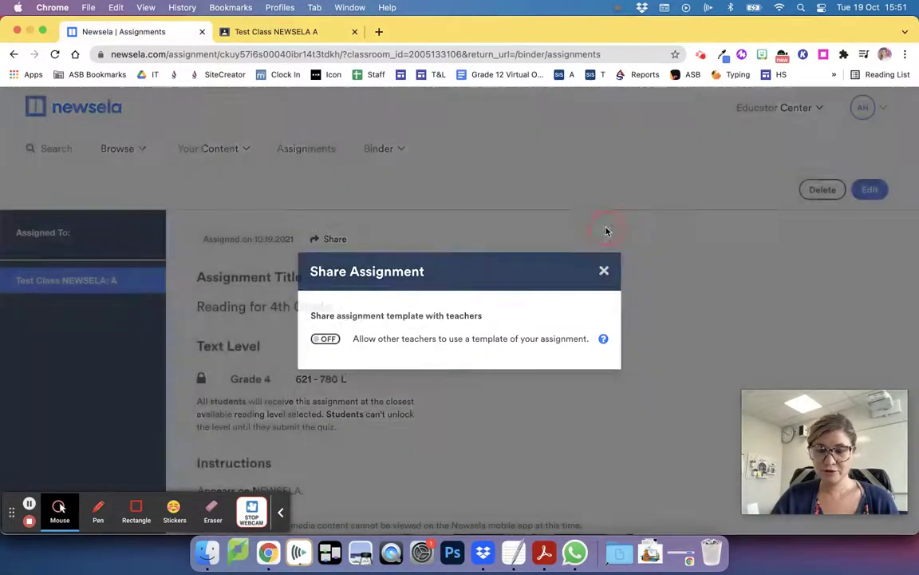
# - Close the Share Assignment dialog, leaving the assignment details showing the locked Grade 4, 621–780 L level
pyautogui.click(603, 272)
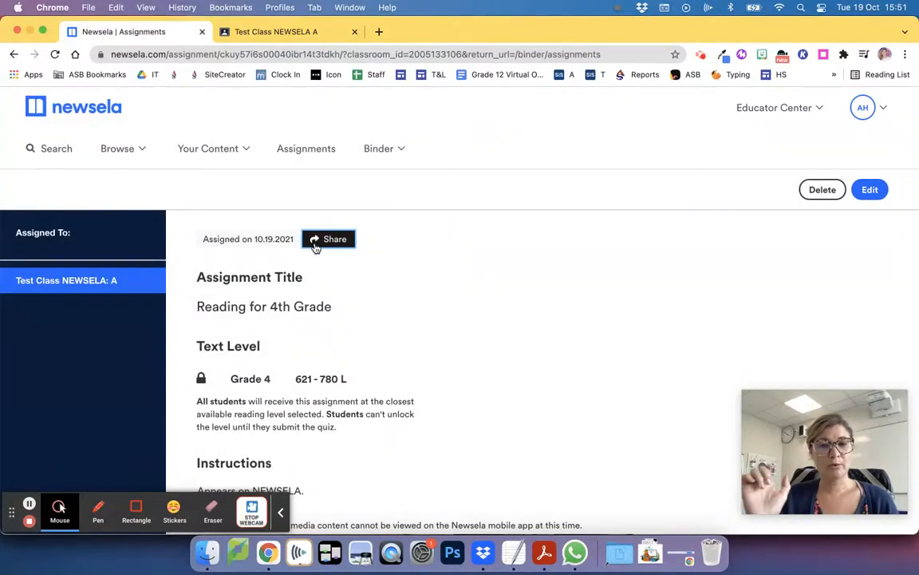
pyautogui.moveTo(29, 446)
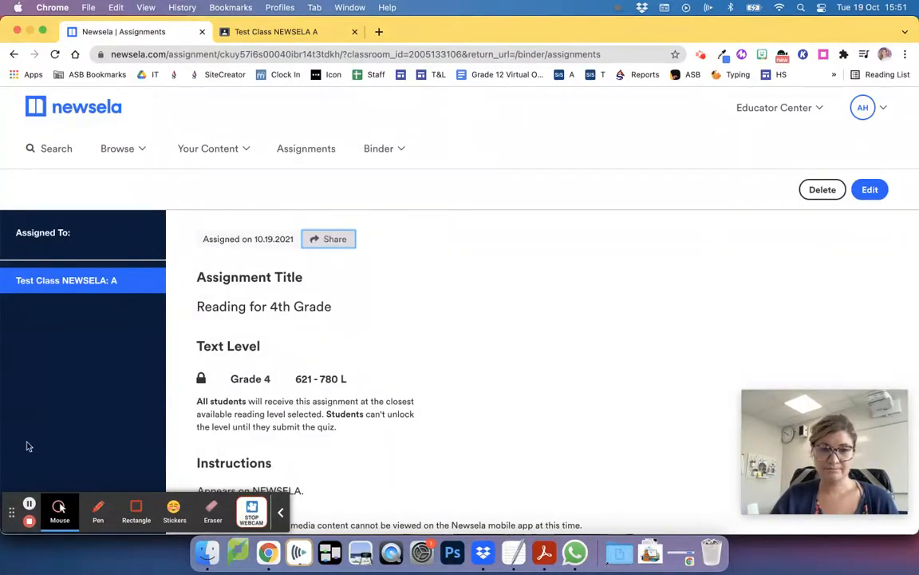
pyautogui.moveTo(440, 256)
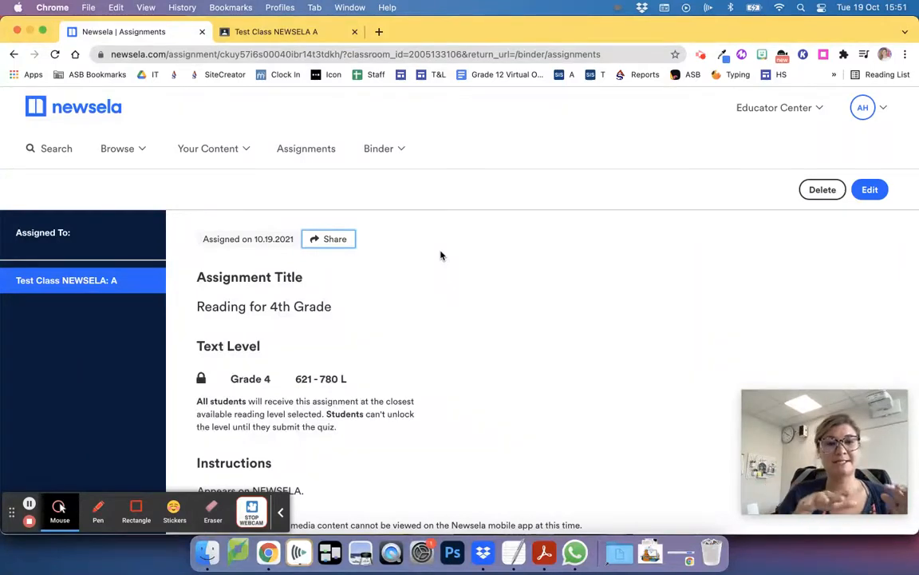
pyautogui.moveTo(118, 501)
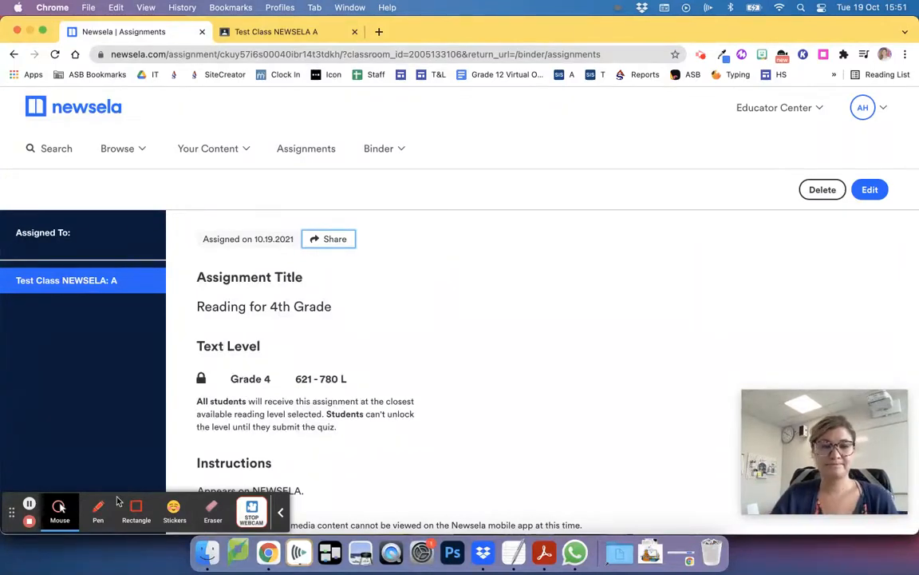